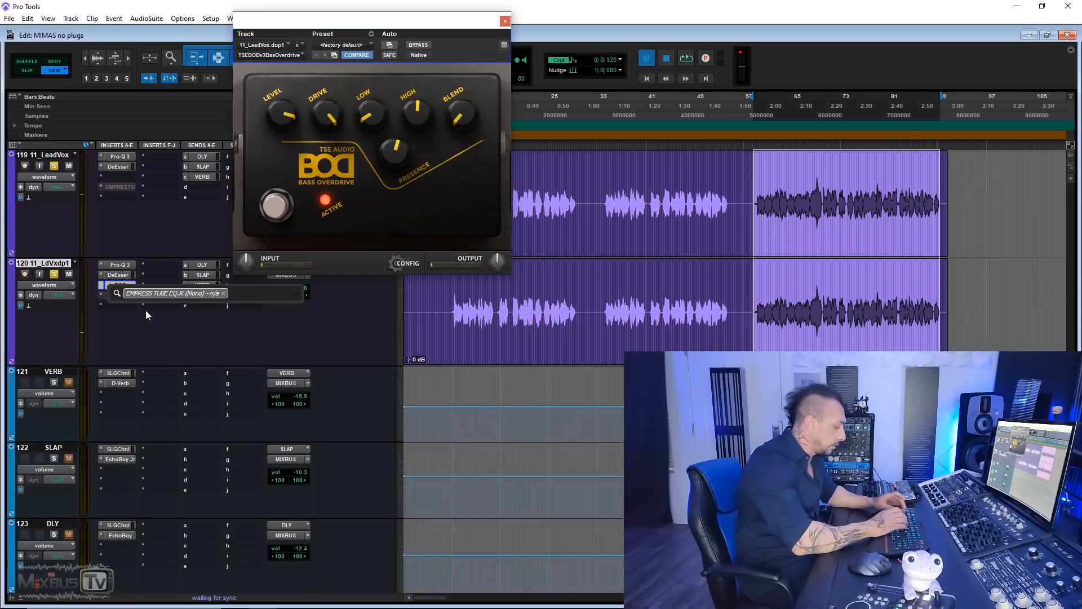
Insert Mod Delay III (mono) after BOD on 11_LdVxdp1, found by searching 'mOD'.
type("mOD")
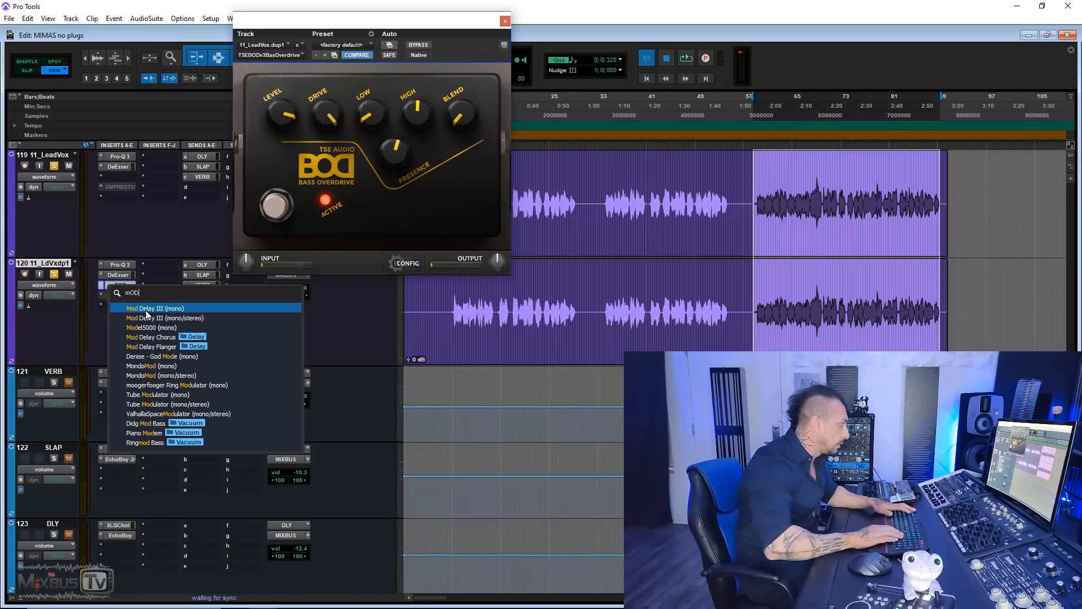
left_click(153, 308)
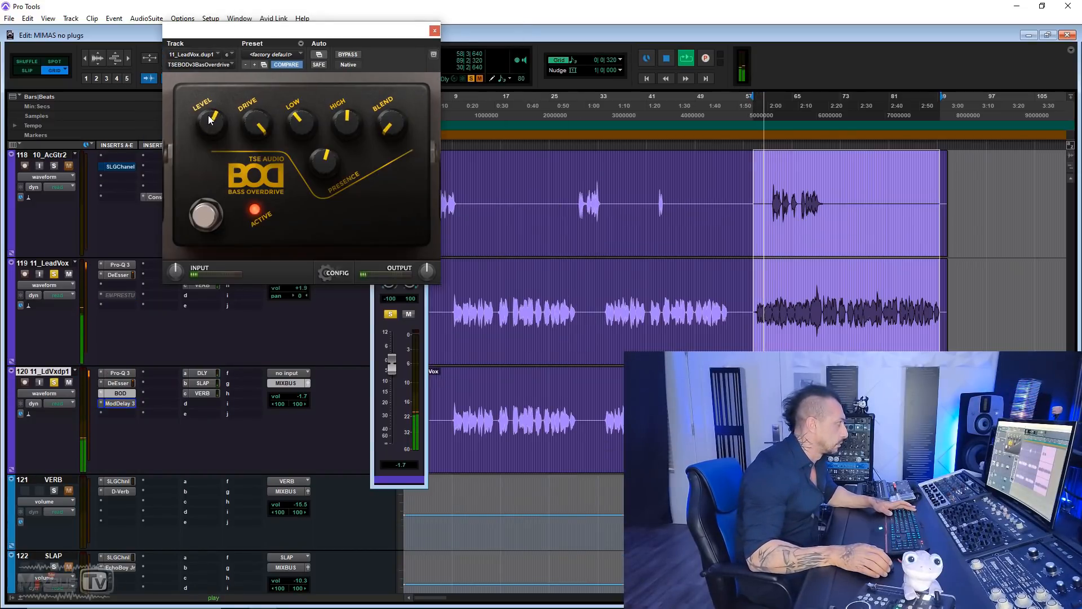
Close the BOD plugin window and scroll the Edit window up to DRUMS.
left_click(434, 30)
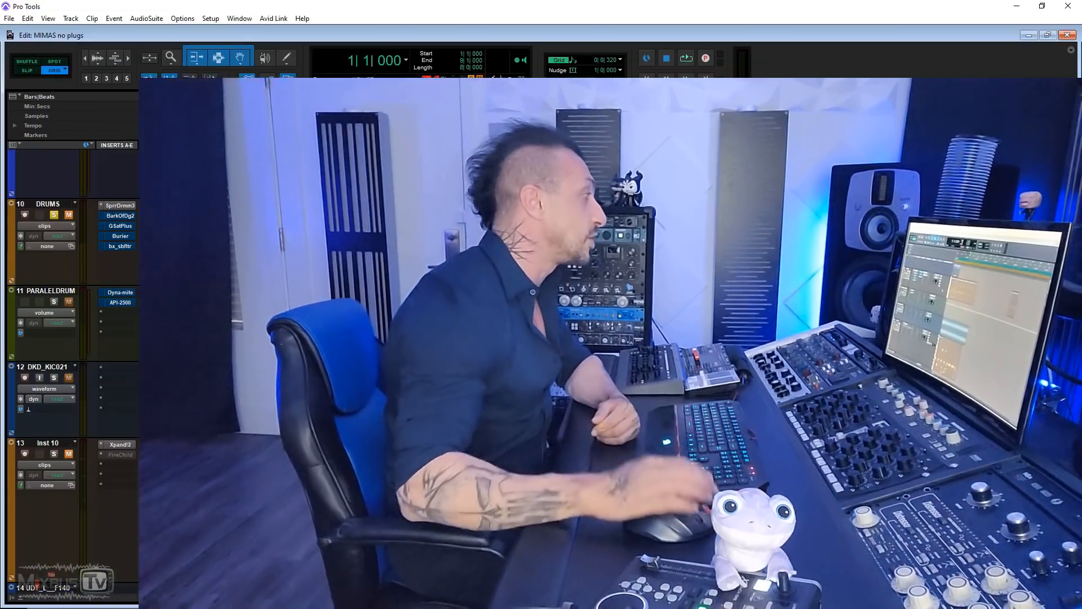
Open Bark Of Dog on DRUMS and audition Combo mode with the frequency lowered.
left_click(120, 215)
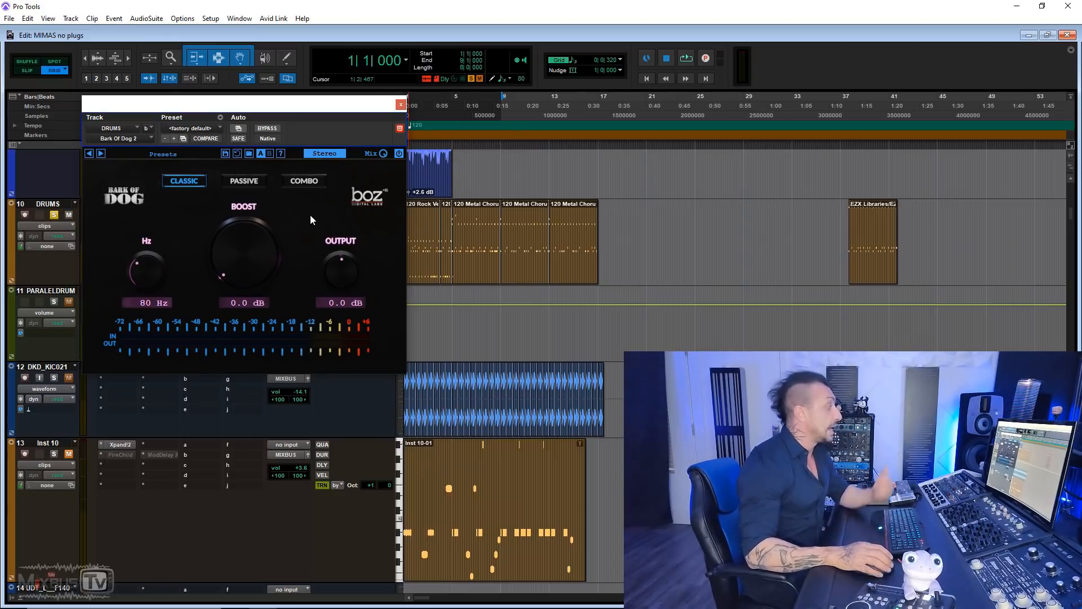
left_click(304, 181)
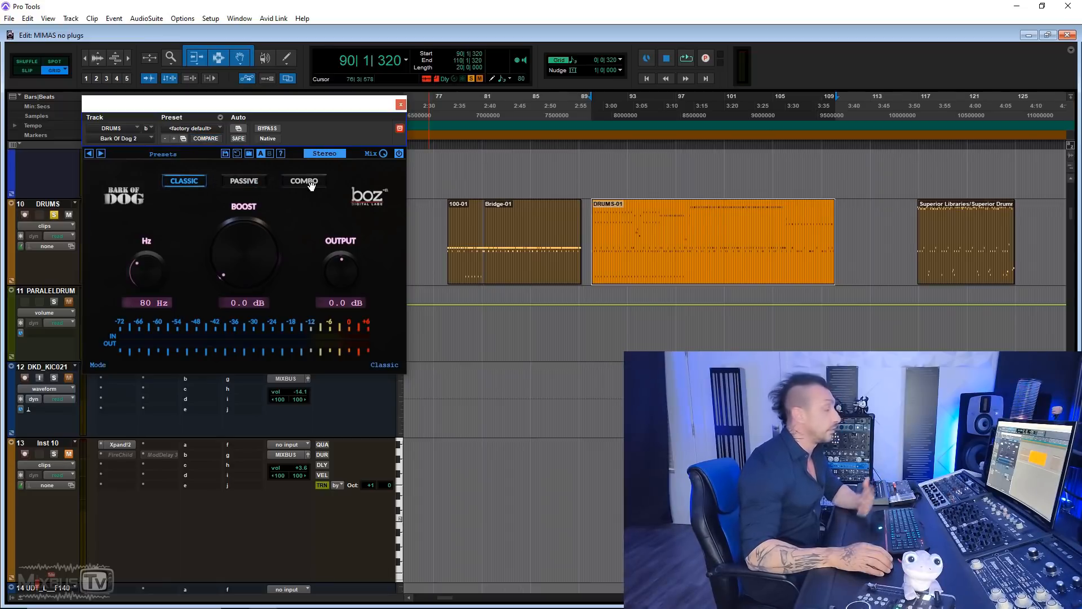
left_click(304, 180)
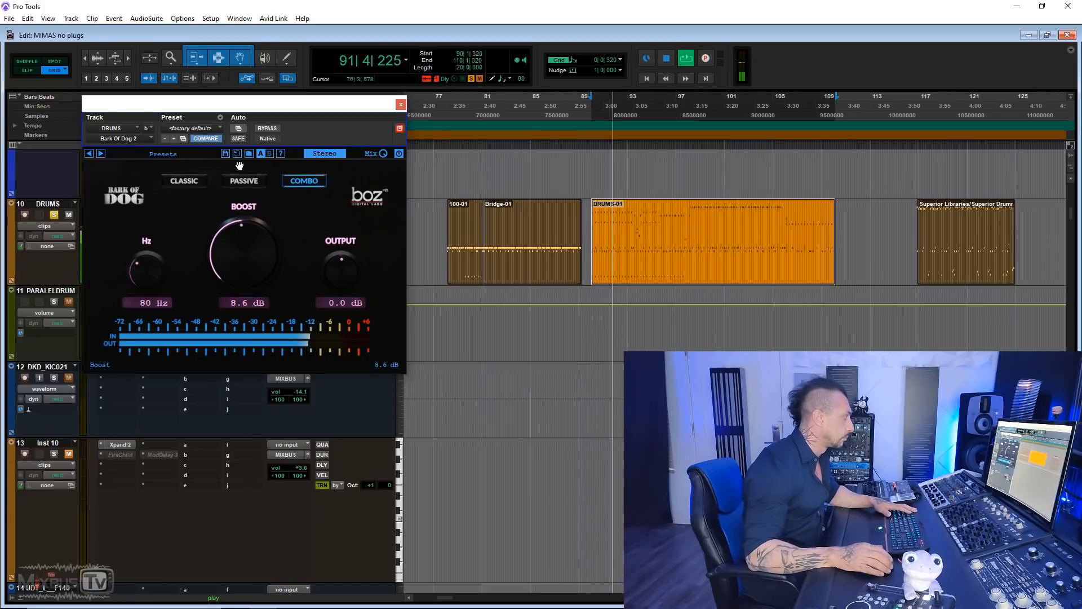
left_click_drag(142, 268, 163, 275)
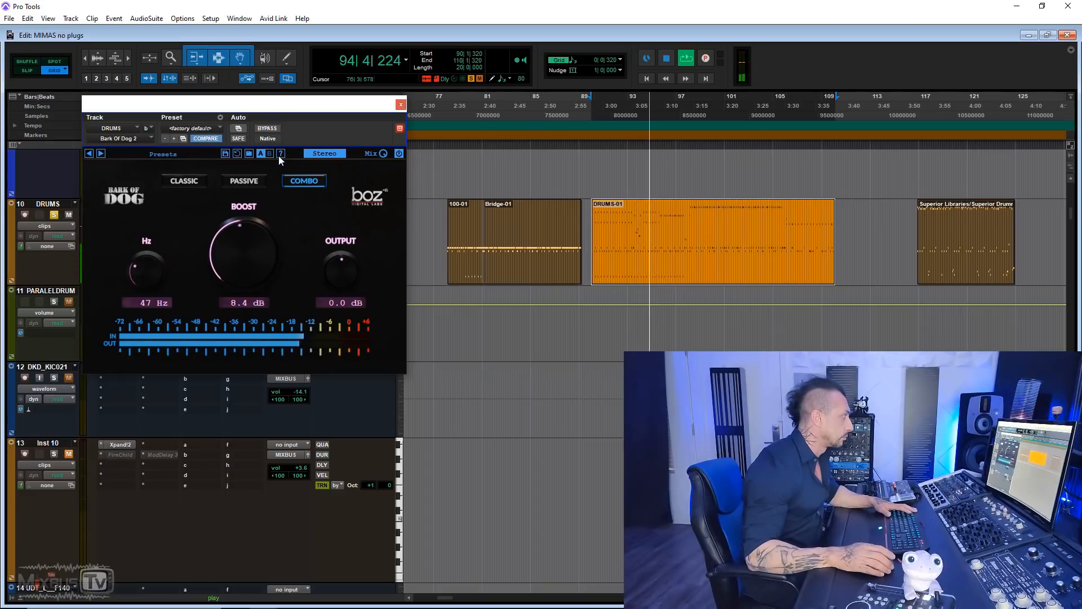
Compare Passive, Classic and Combo modes, settling on Classic at 60 Hz with 10 dB boost.
left_click(243, 181)
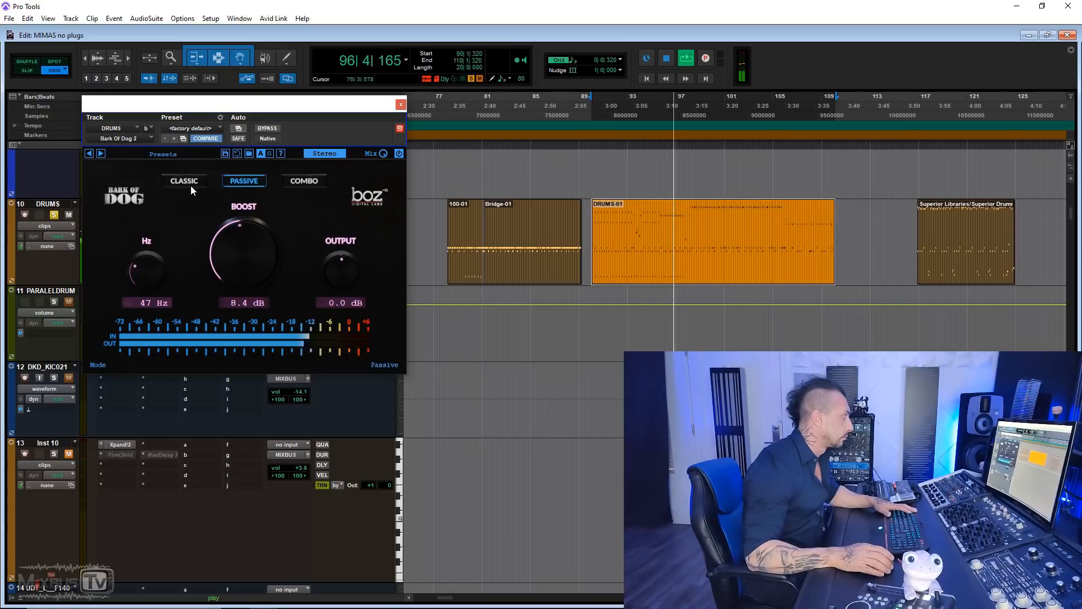
left_click(184, 180)
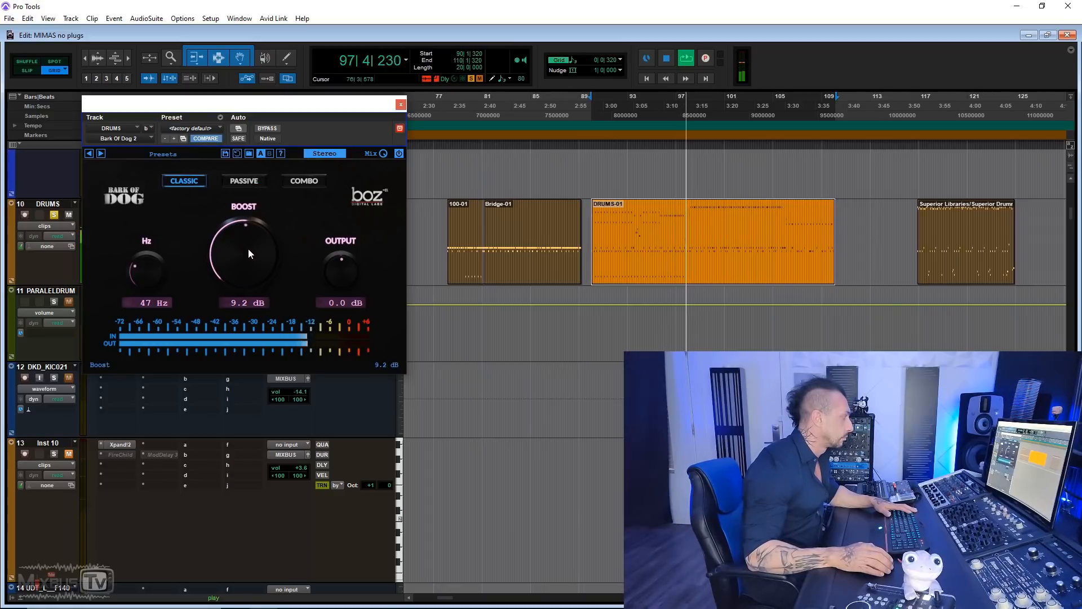
left_click(244, 180)
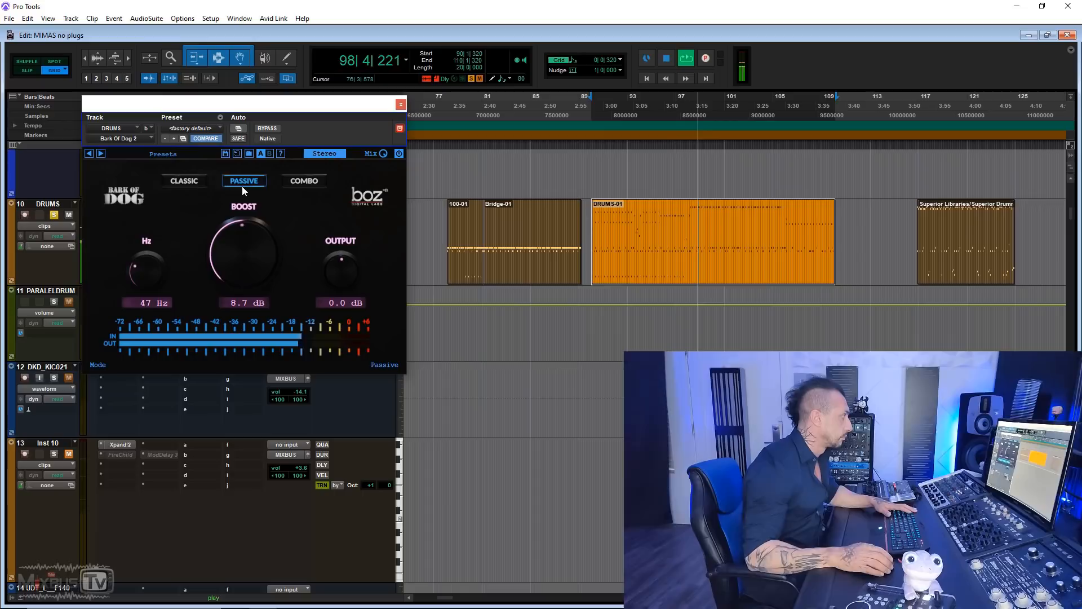
left_click(303, 180)
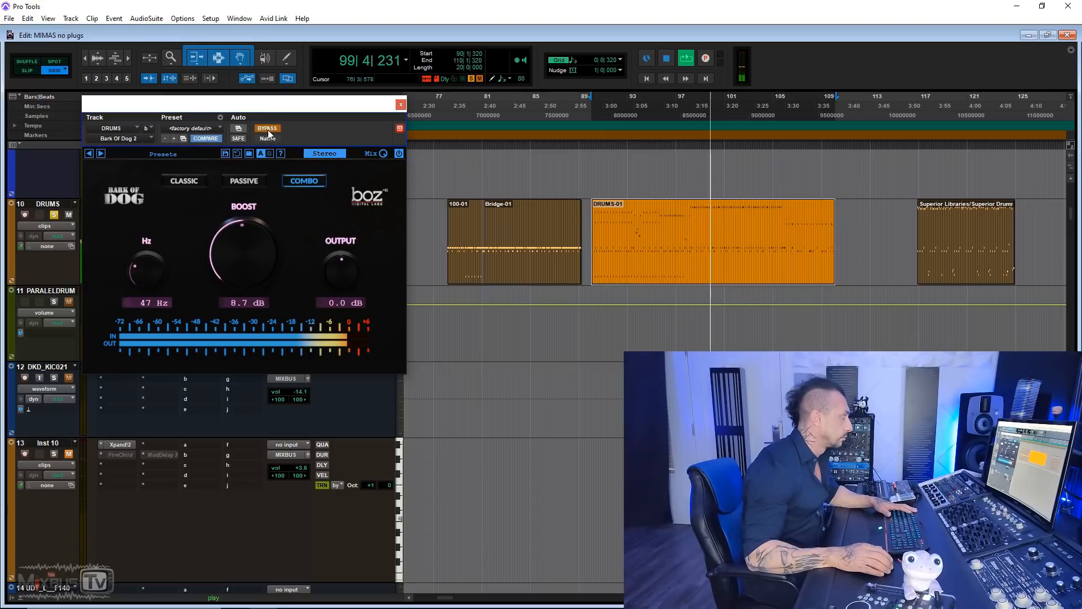
left_click(184, 181)
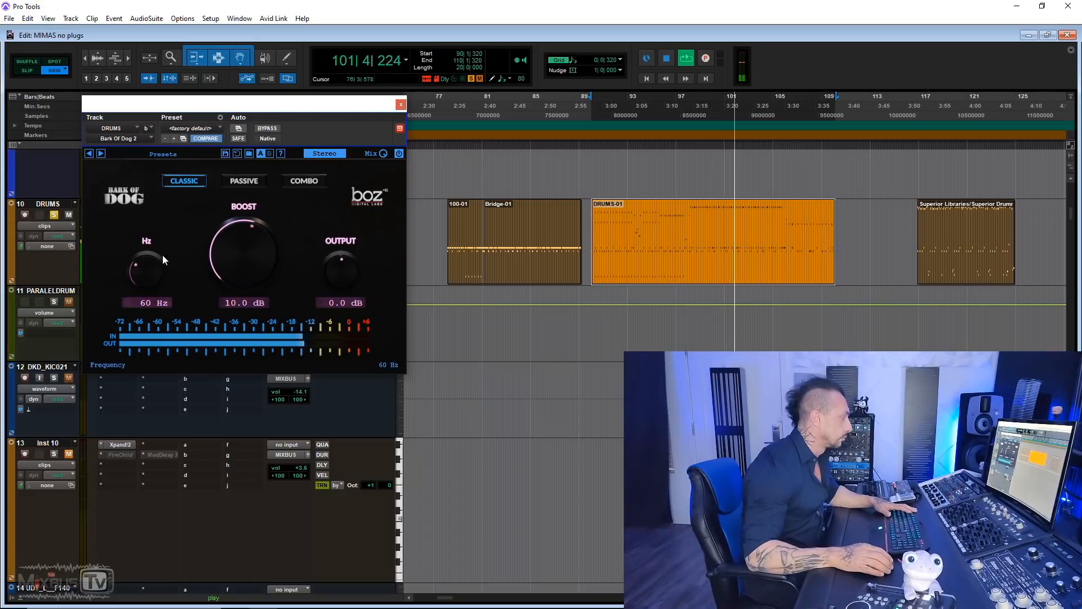
left_click(243, 180)
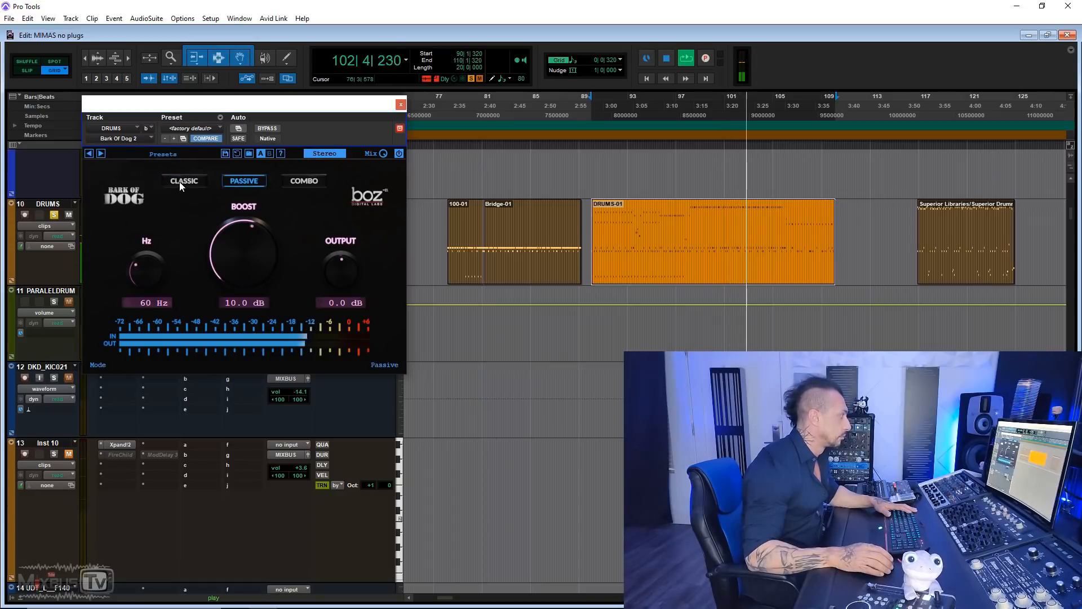
left_click(184, 180)
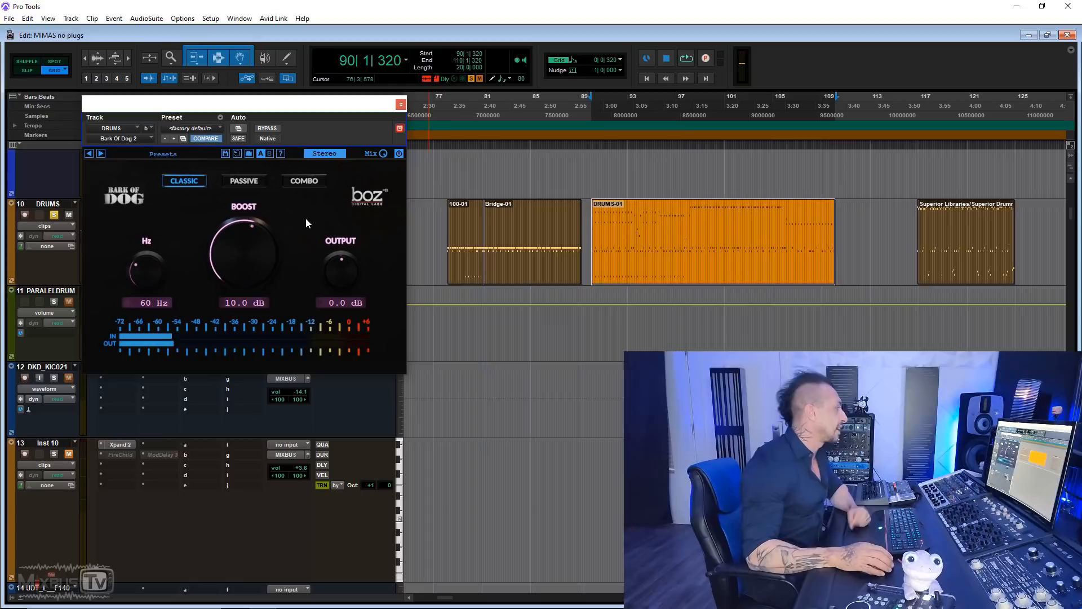
mouse_move(336, 184)
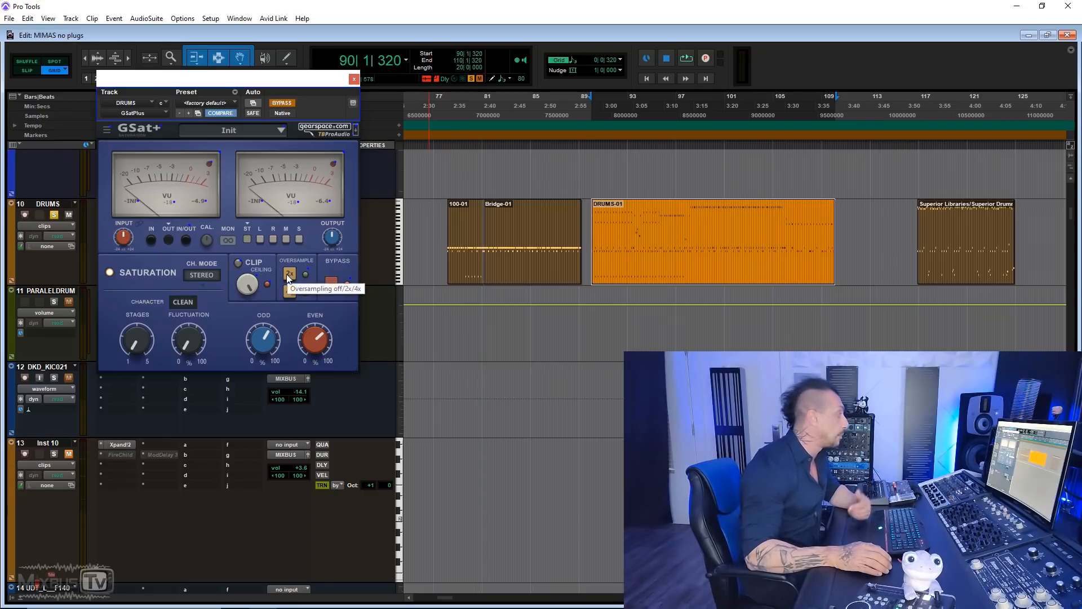
Audition GSat+ Clean then Warm characters, adjusting even harmonics and fluctuation to 42.
left_click(183, 301)
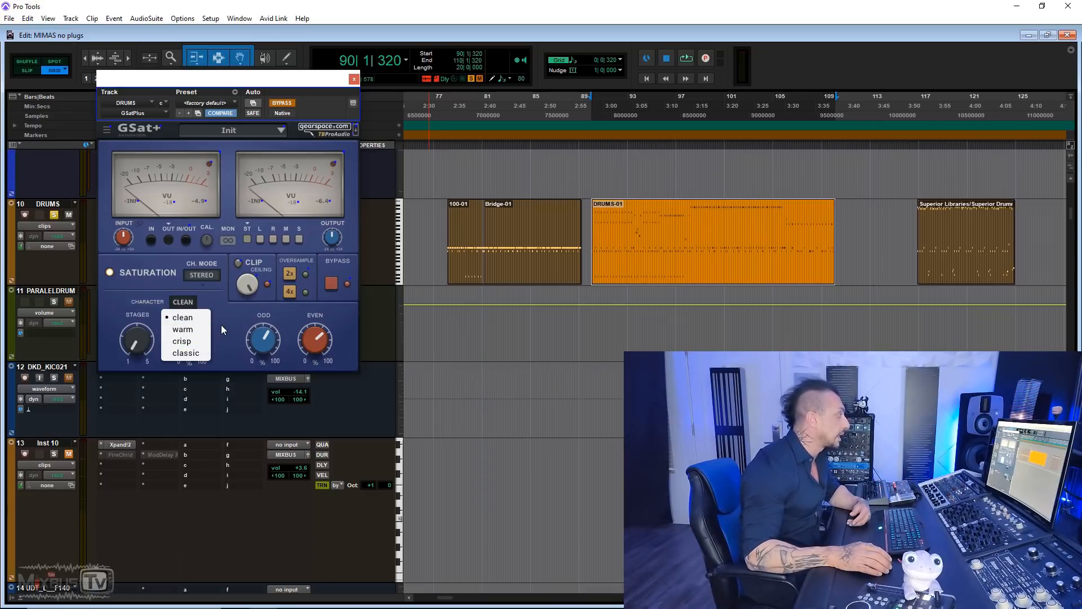
left_click(182, 317)
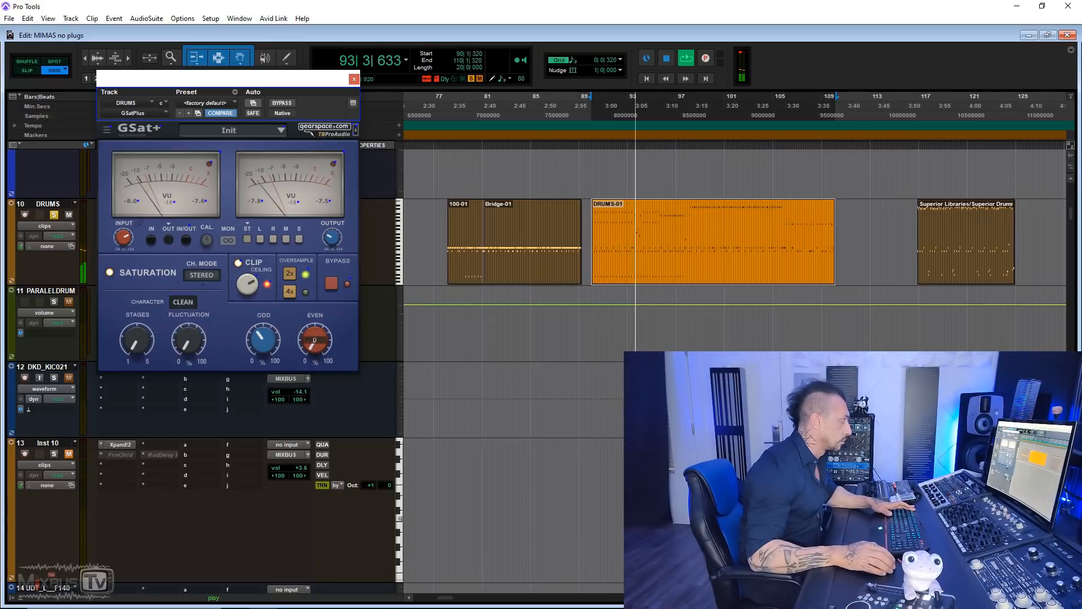
left_click_drag(262, 341, 262, 325)
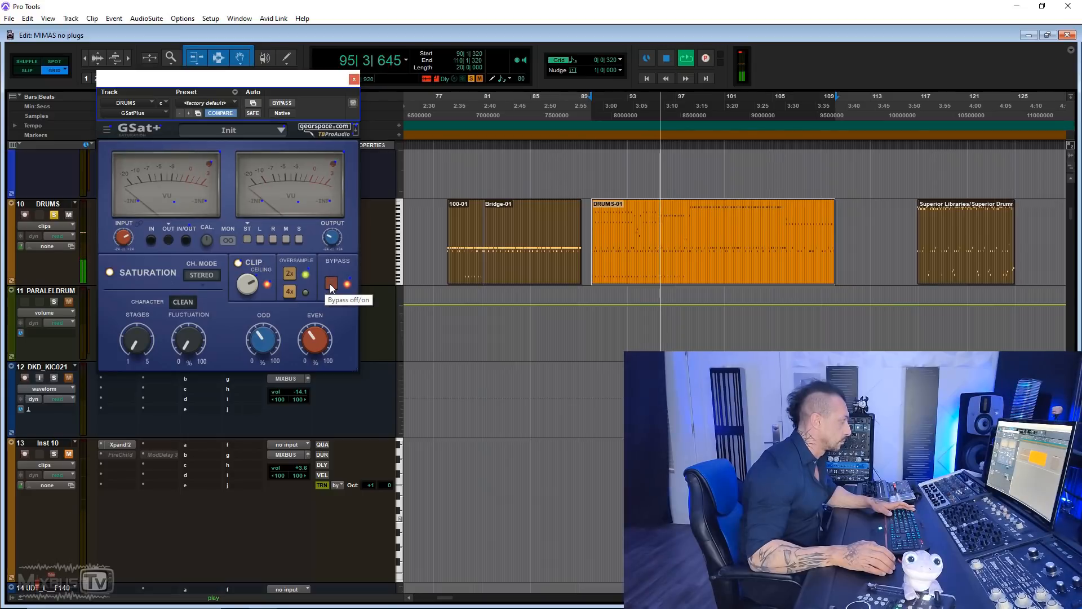
left_click(182, 302)
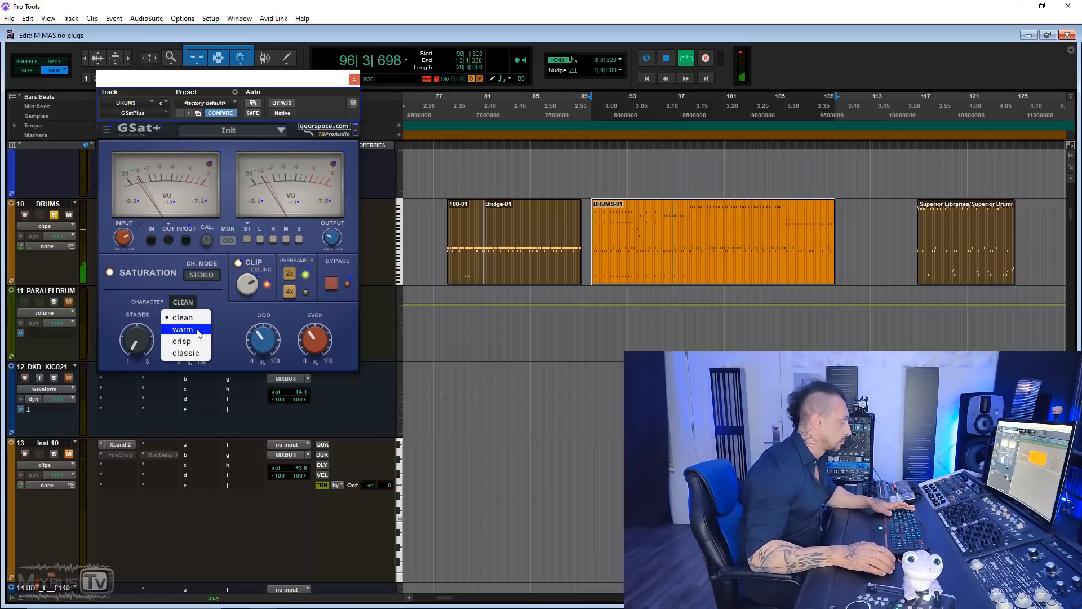
left_click(183, 328)
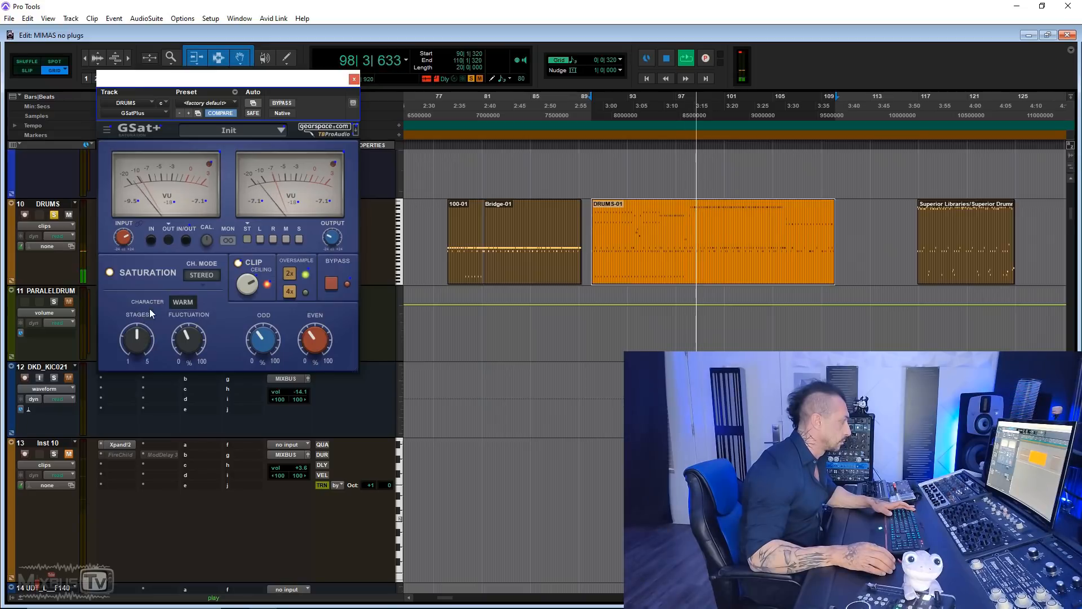
left_click_drag(188, 341, 200, 331)
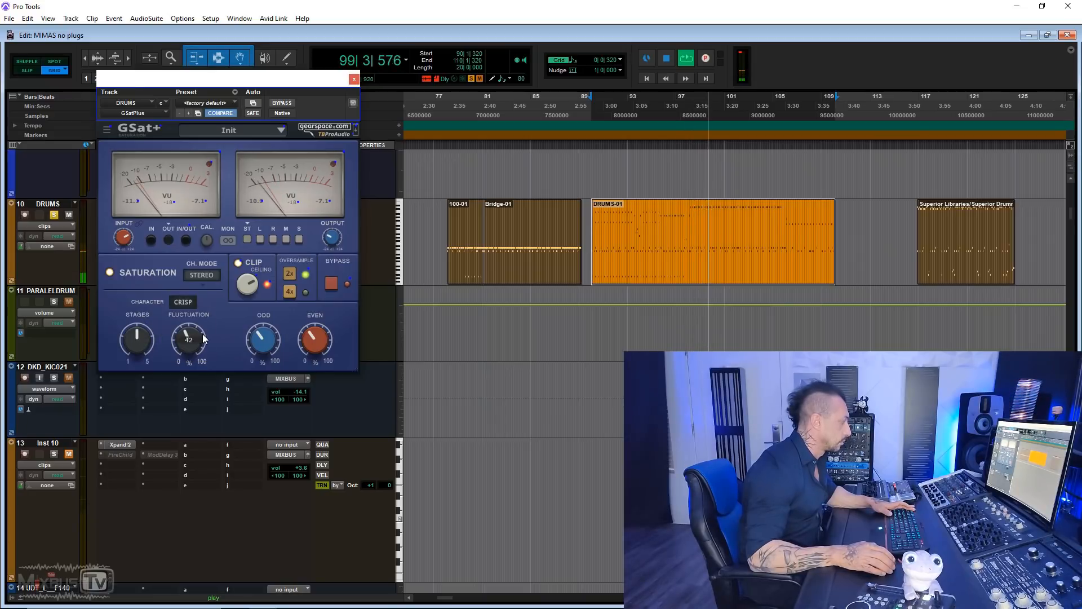
Choose Classic, compare with bypass, then adjust Clip Ceiling and raise the Odd harmonics.
left_click(182, 302)
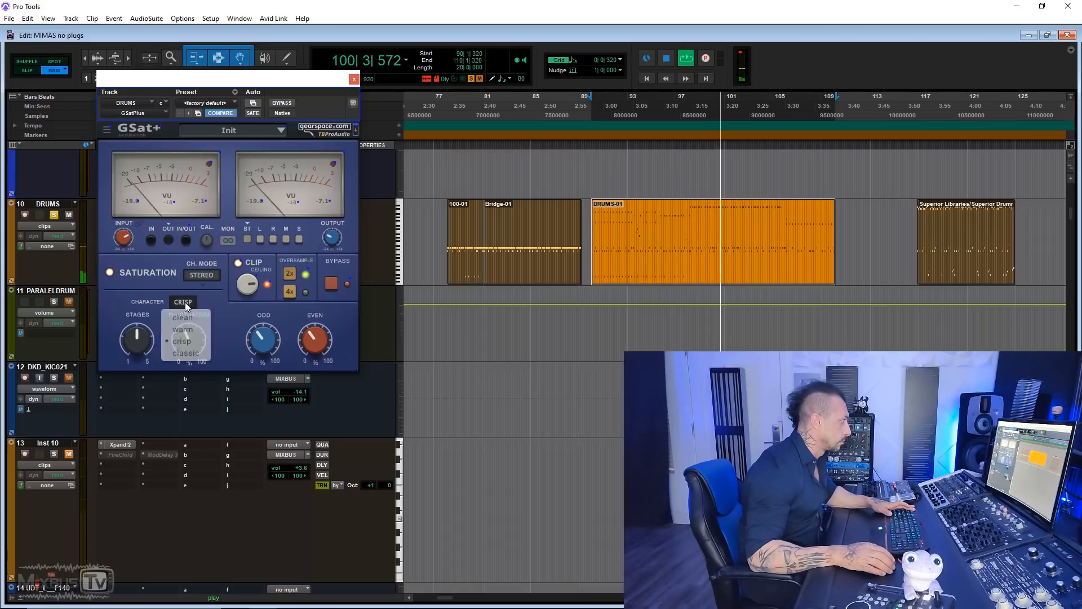
left_click(185, 353)
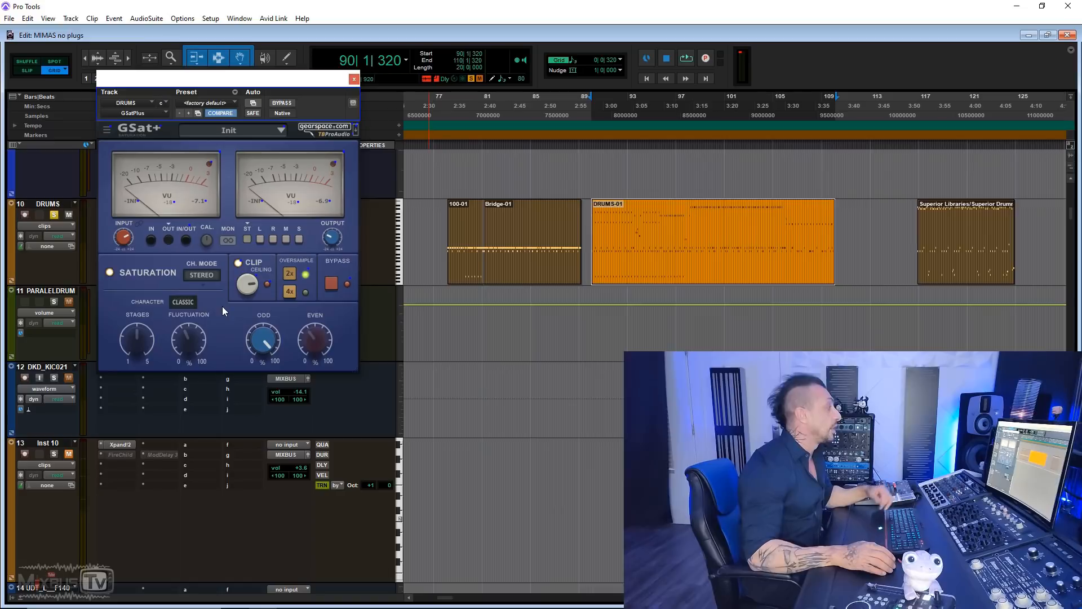
mouse_move(219, 308)
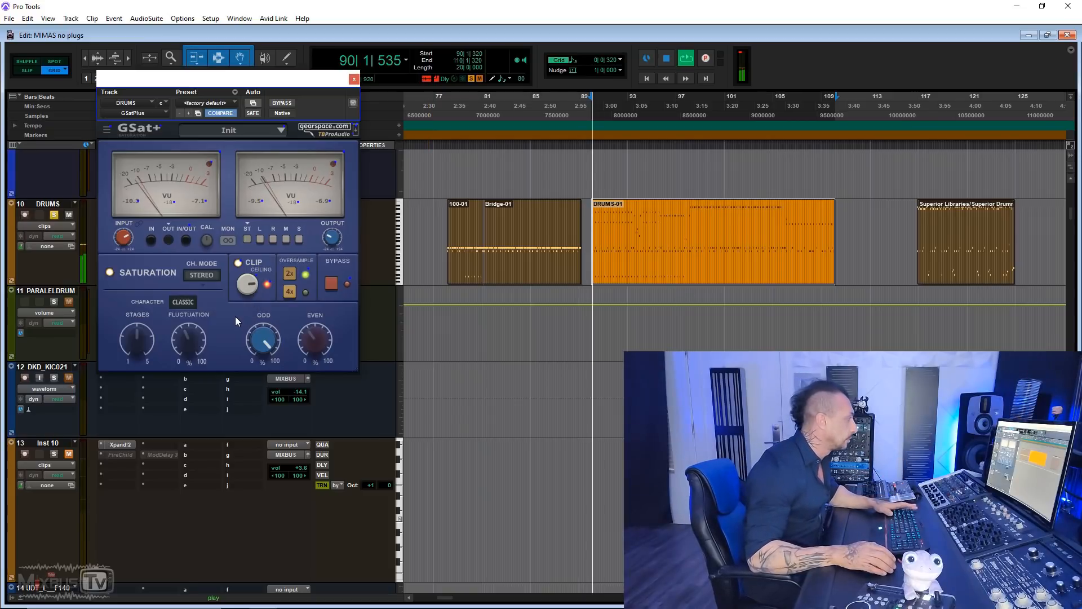
left_click(331, 284)
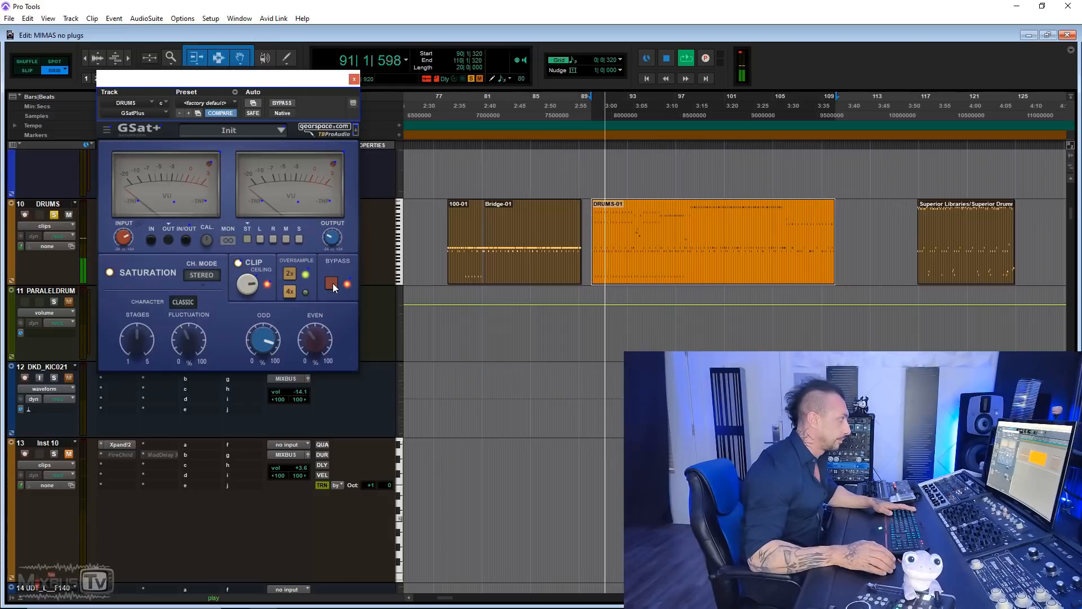
left_click(182, 302)
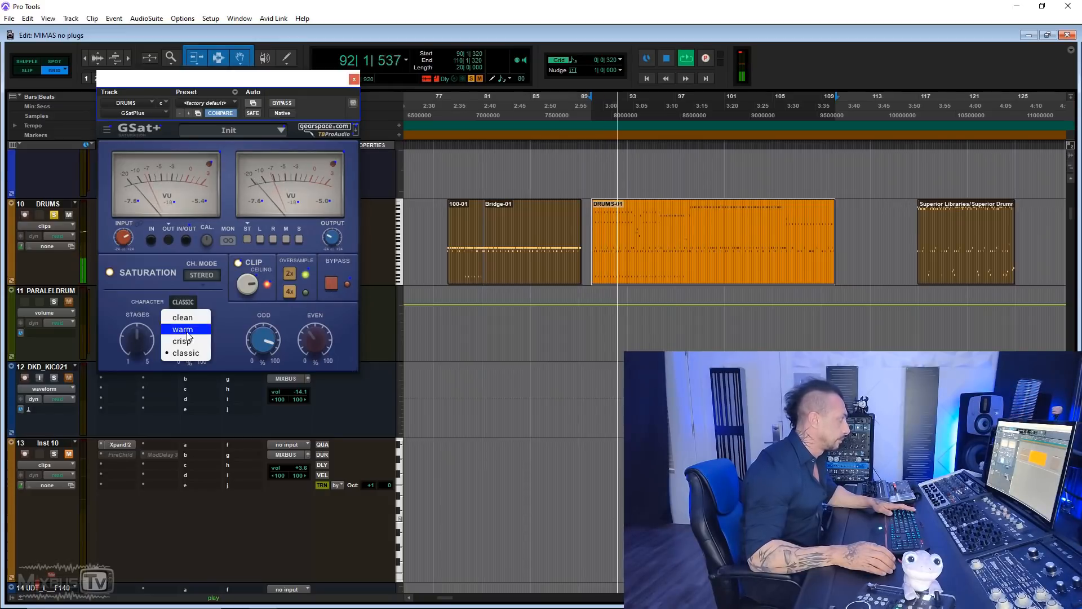
left_click(184, 317)
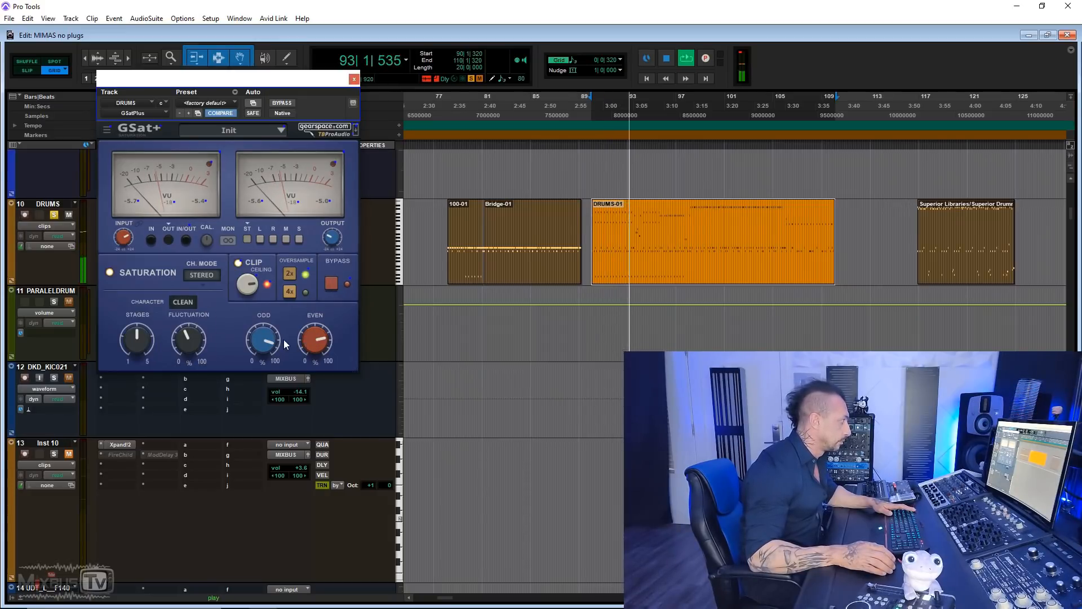
left_click(182, 301)
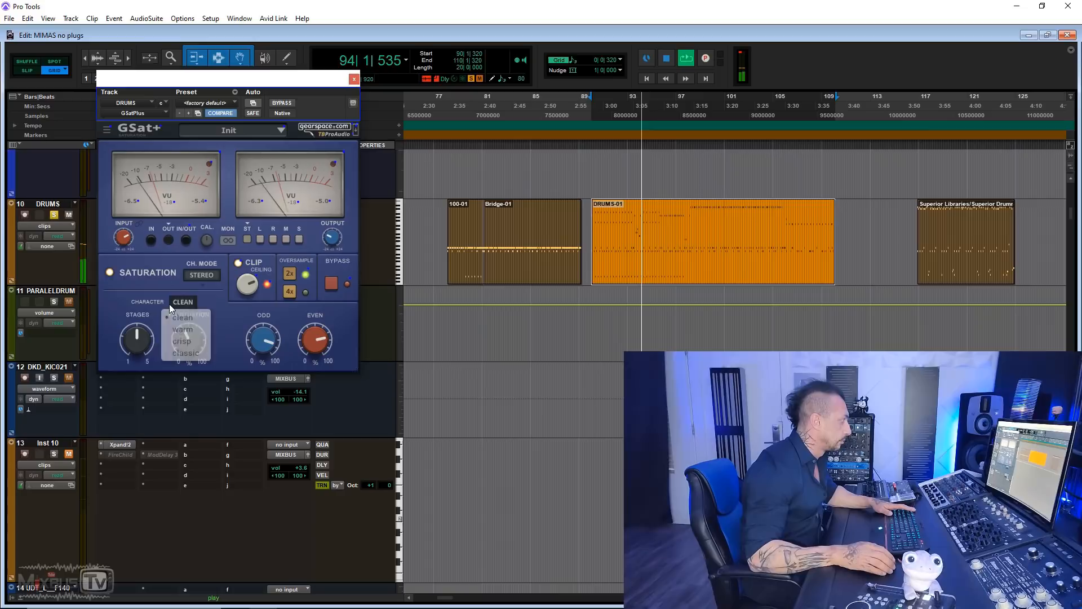
left_click(184, 329)
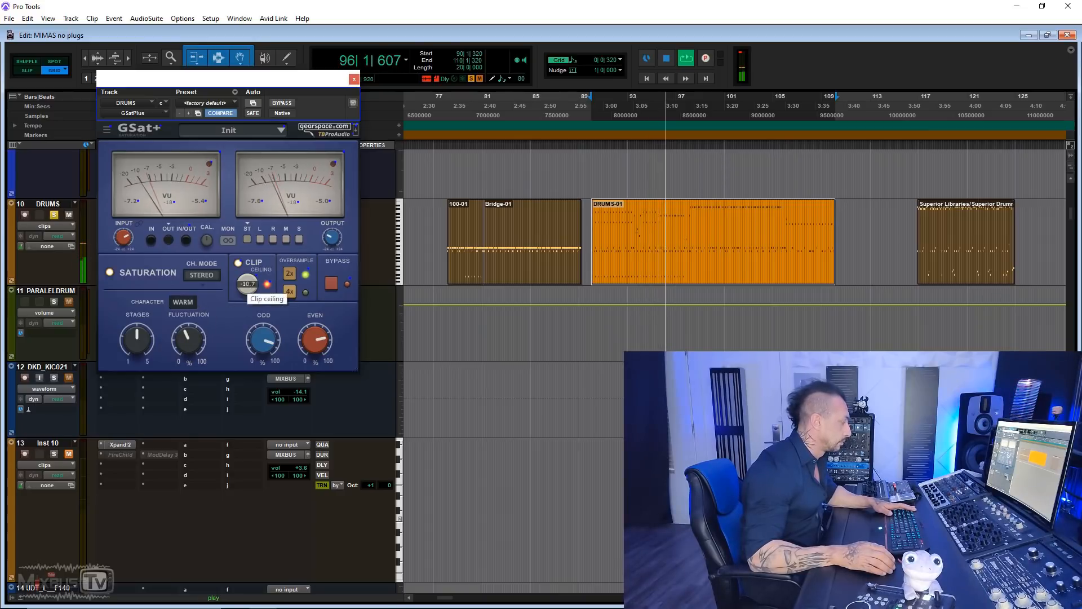
left_click_drag(136, 339, 142, 335)
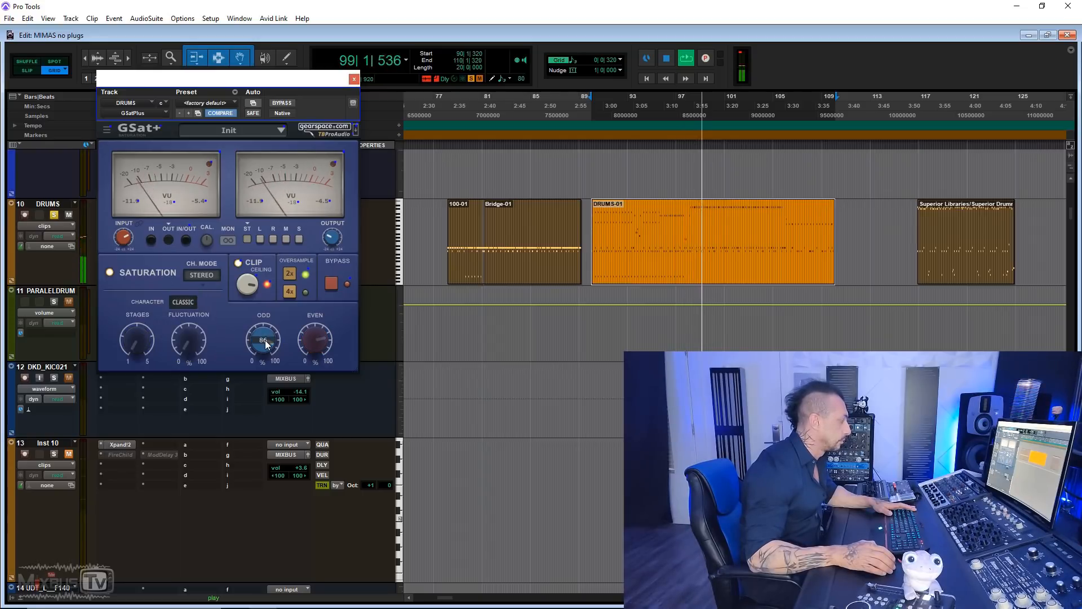
left_click_drag(264, 340, 264, 325)
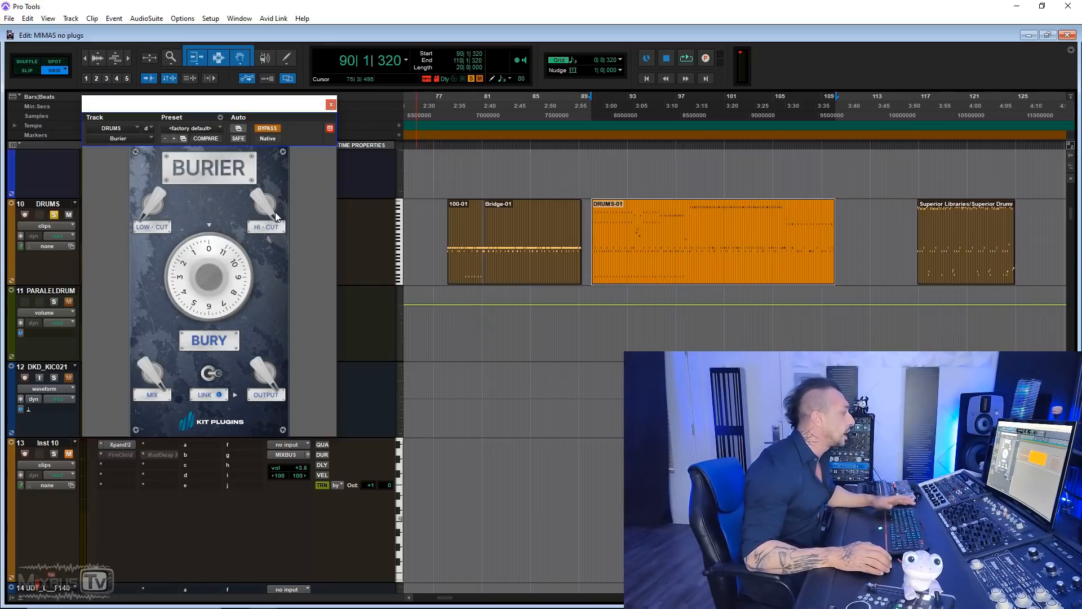
mouse_move(152, 385)
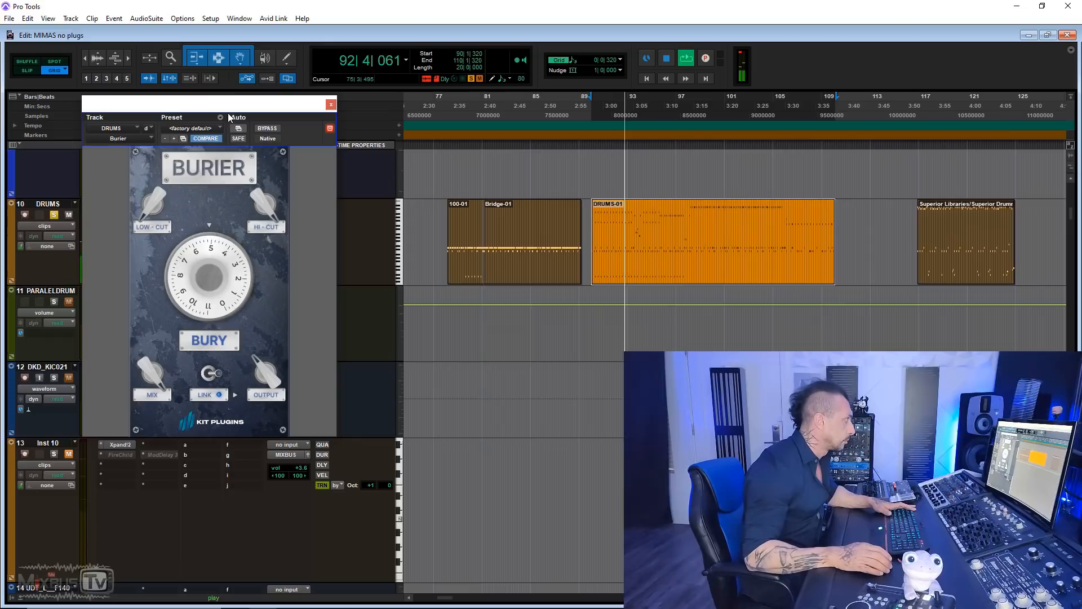
Move the Burier window aside and toggle Burier on and off to A/B the drums.
left_click_drag(207, 104, 253, 87)
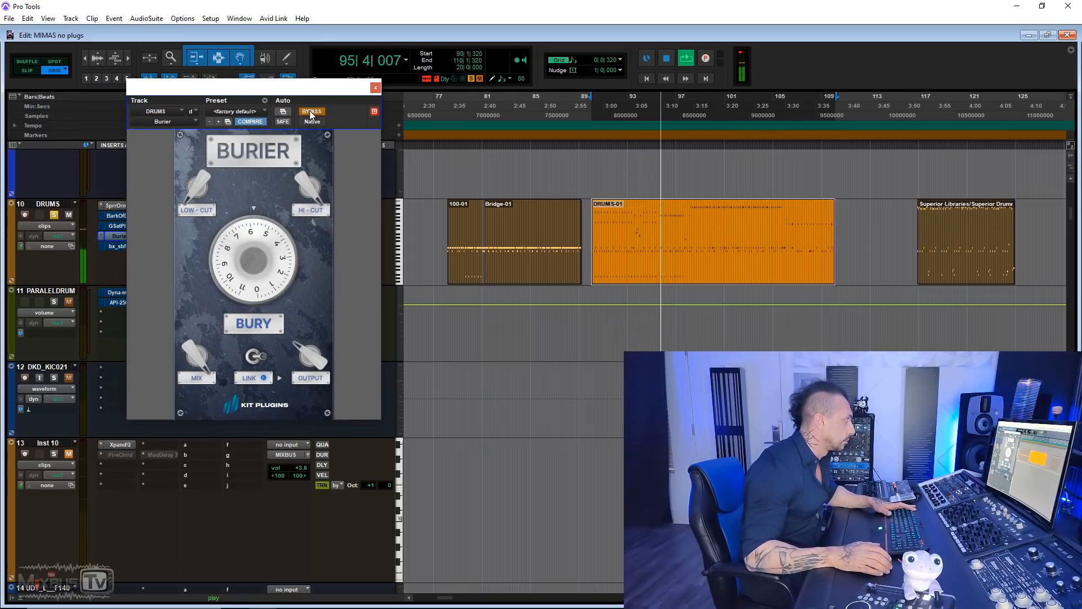
left_click(311, 112)
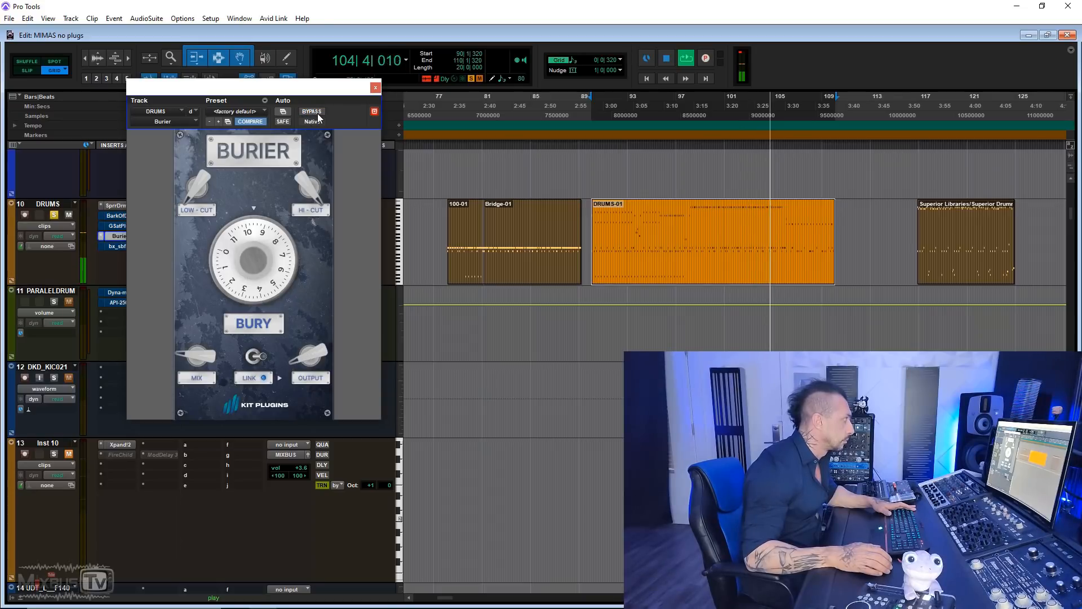
left_click(311, 111)
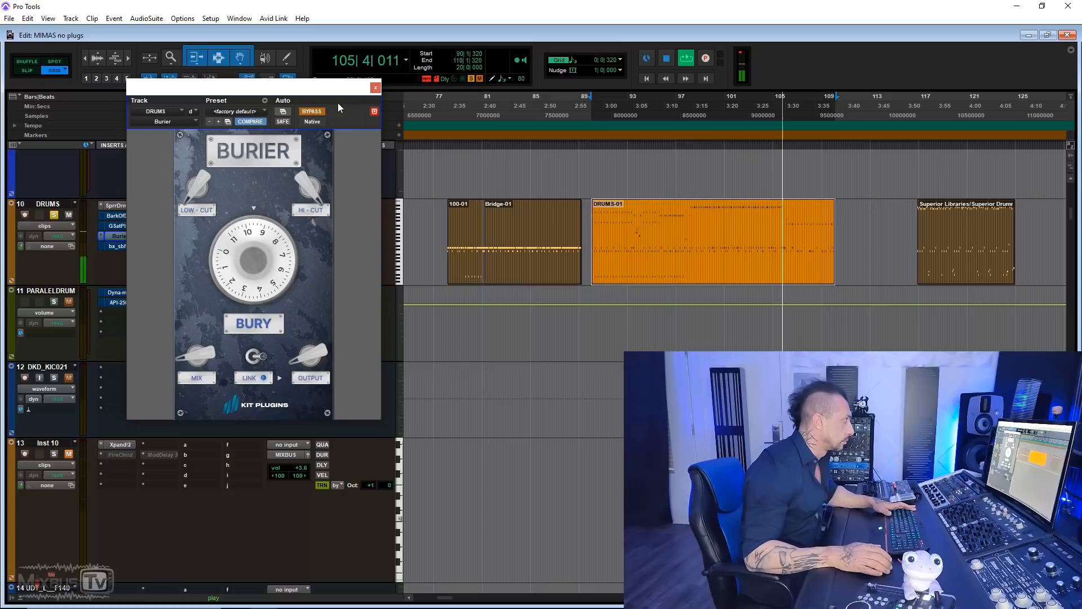
left_click(311, 111)
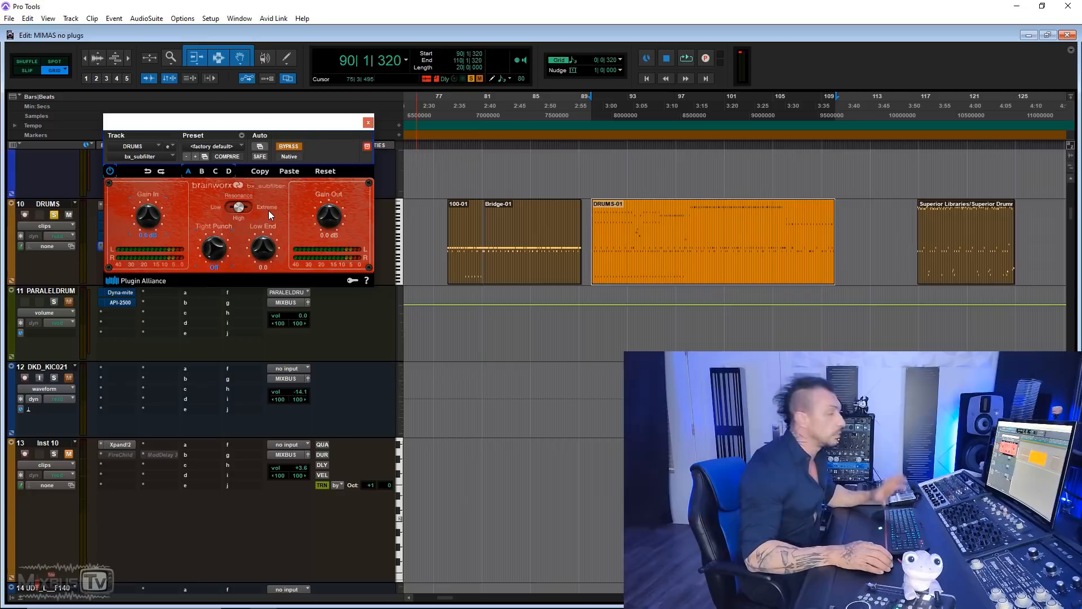
mouse_move(298, 225)
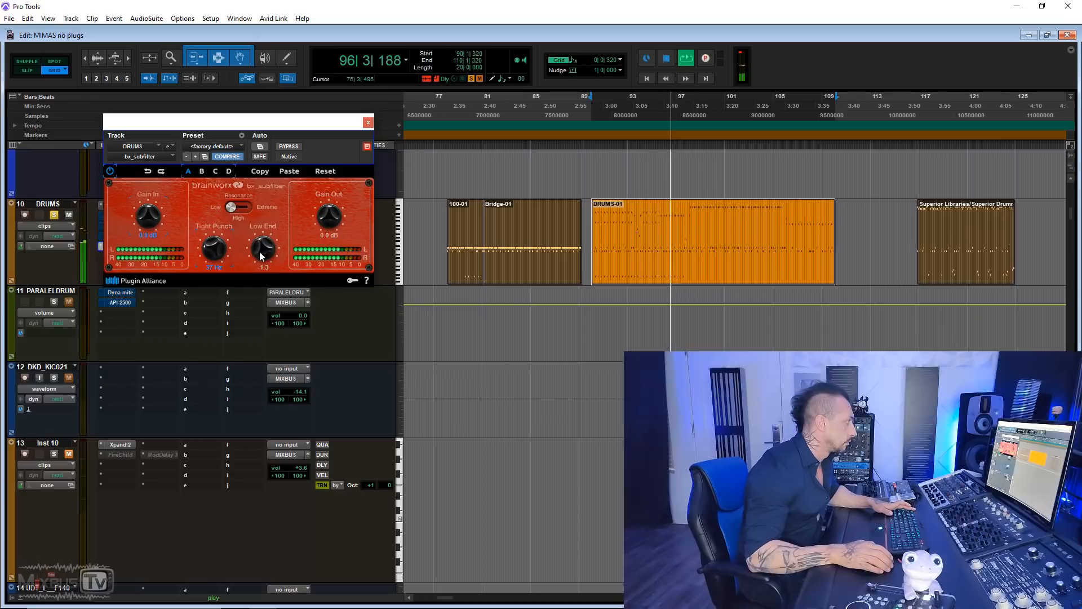
Lower bx_subfilter's Low End to -3.0 and bypass it to compare.
left_click_drag(262, 248, 265, 255)
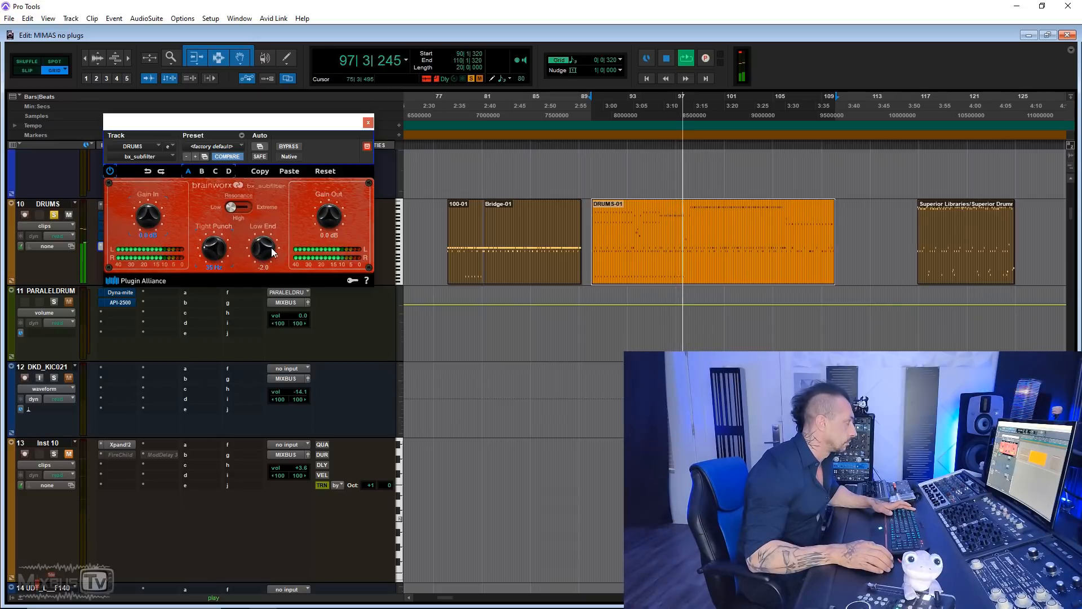
left_click(289, 147)
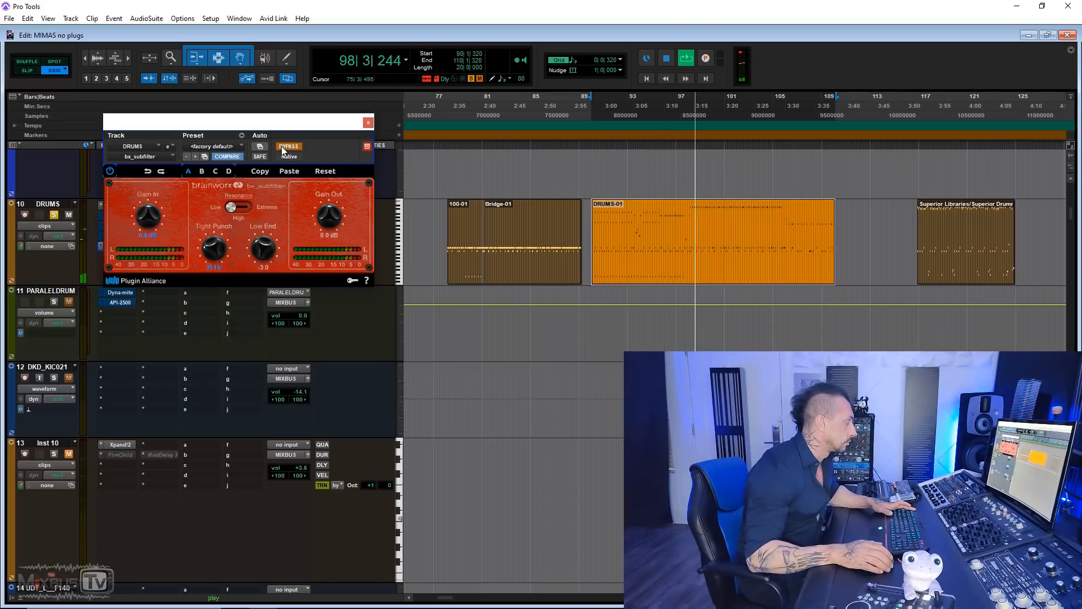
left_click(289, 146)
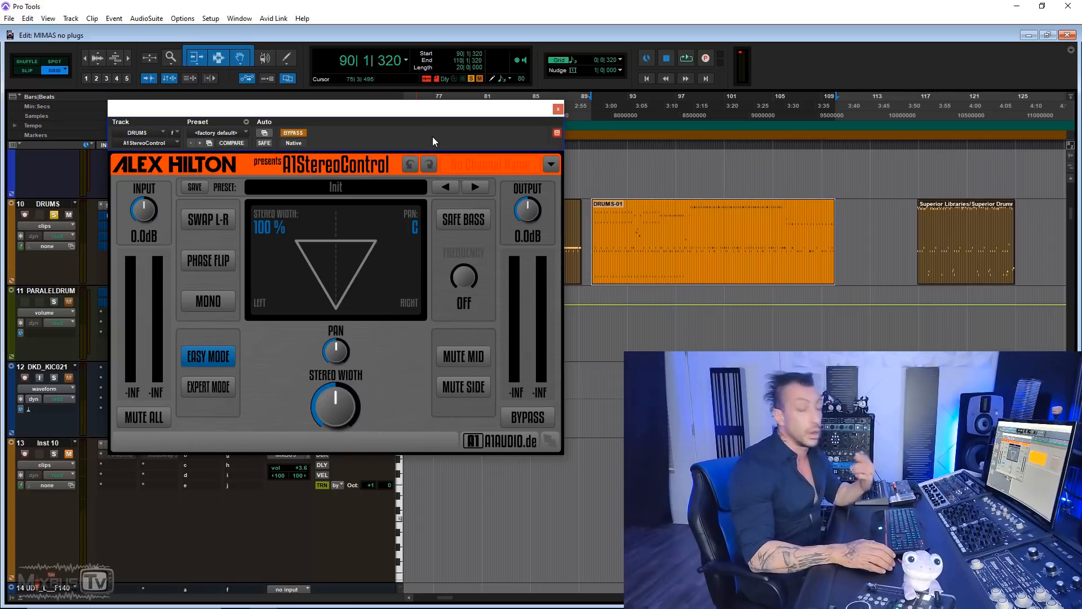
mouse_move(443, 141)
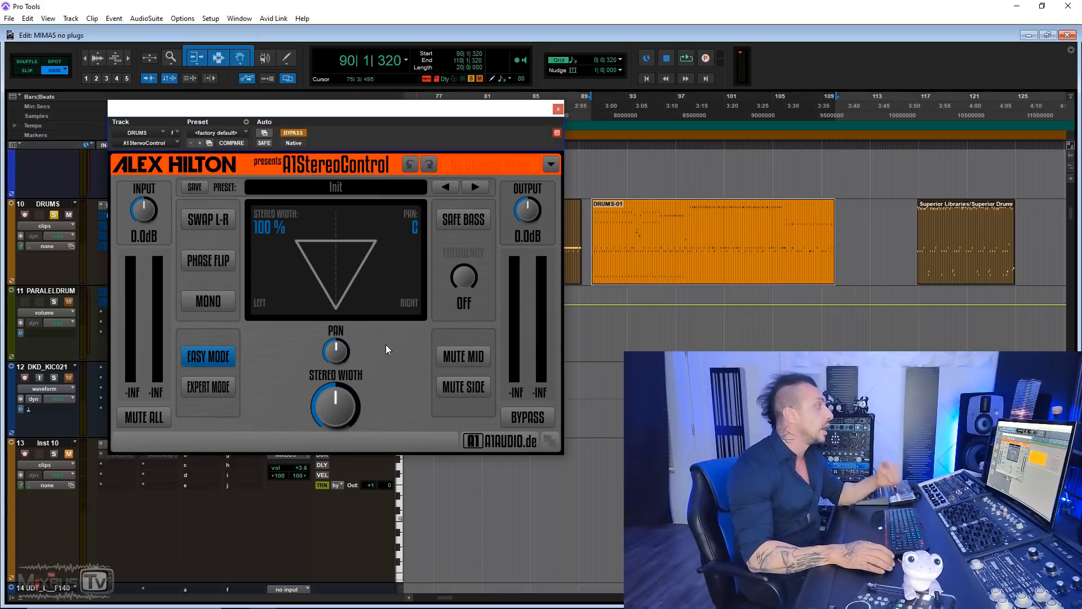
mouse_move(464, 356)
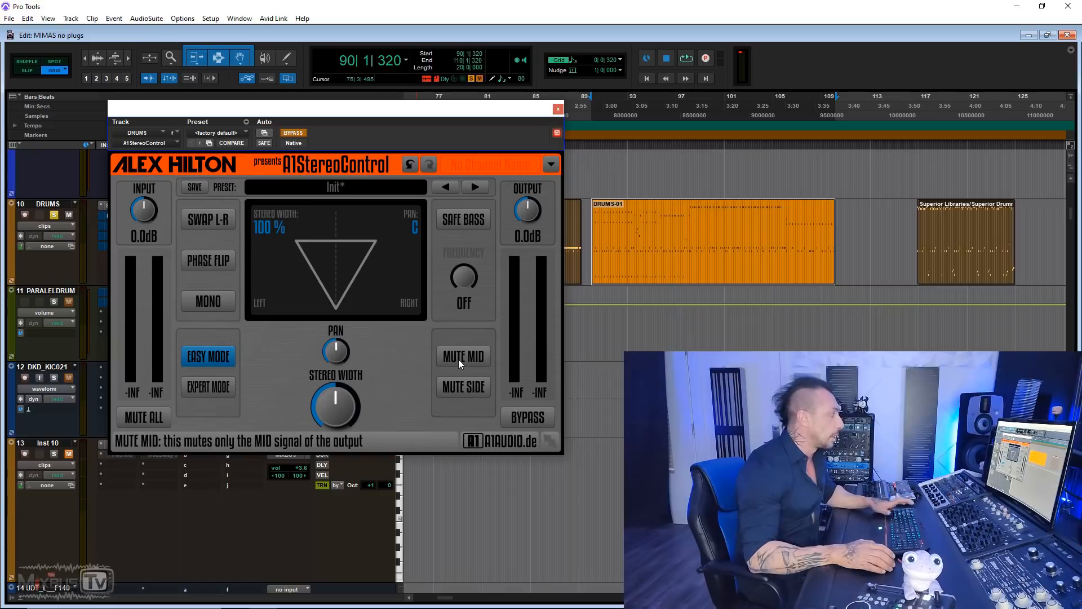
Enable Safe Bass at 30 Hz in A1StereoControl and reveal Expert Mode.
left_click(208, 218)
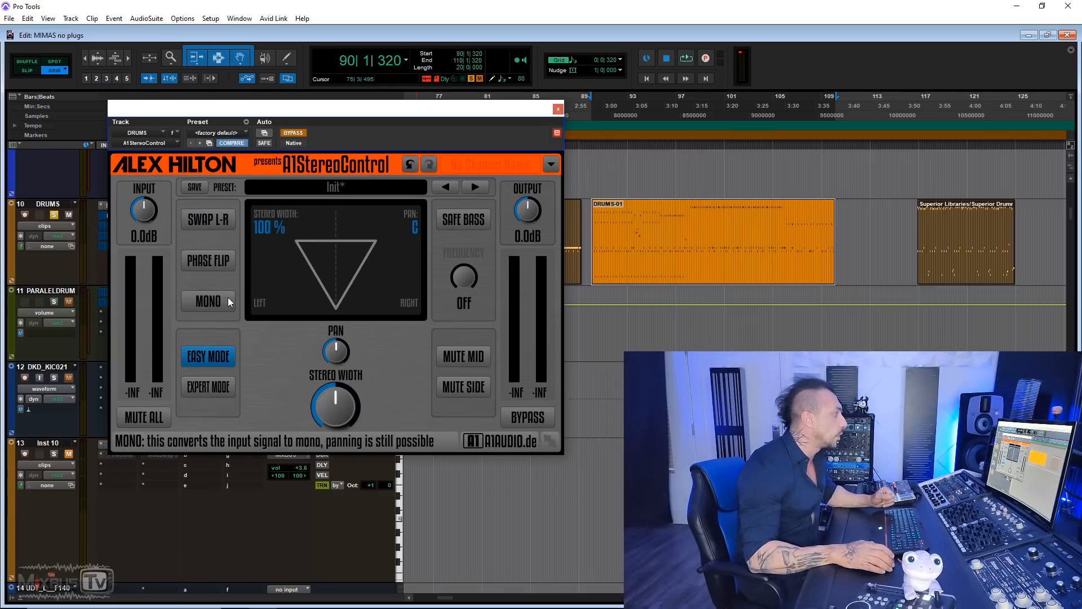
left_click(462, 218)
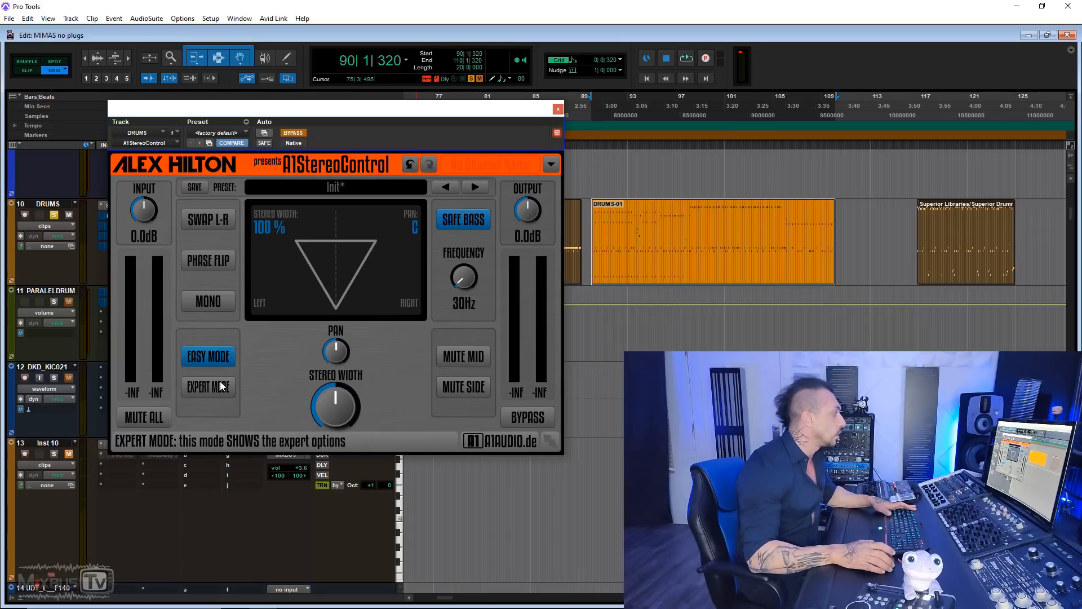
left_click(208, 385)
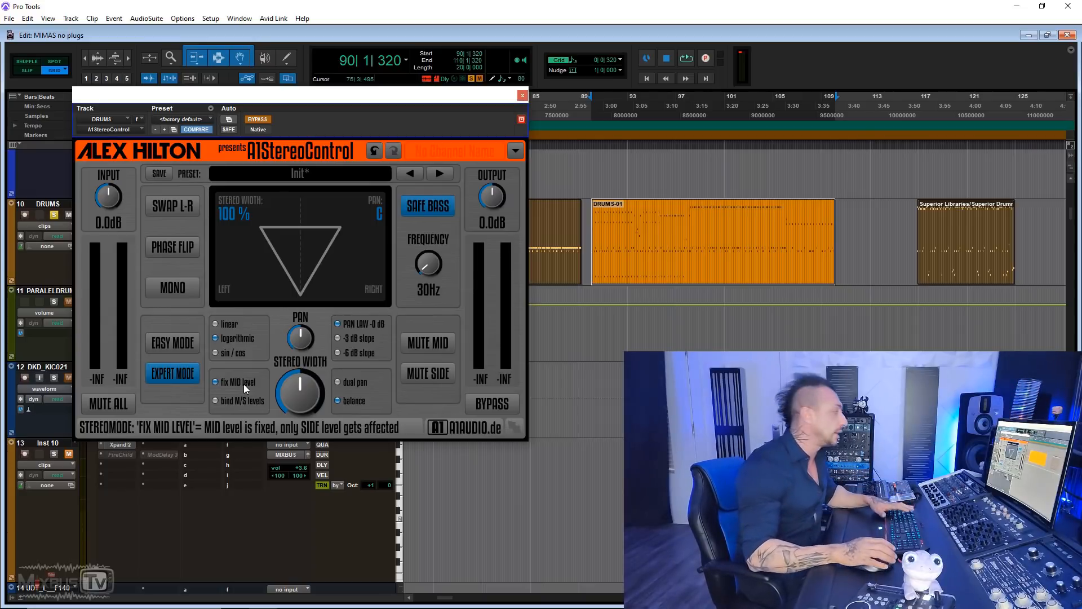
Bind M/S levels, widen to about 141% with Safe Bass at 112 Hz, then bypass to compare.
left_click(215, 400)
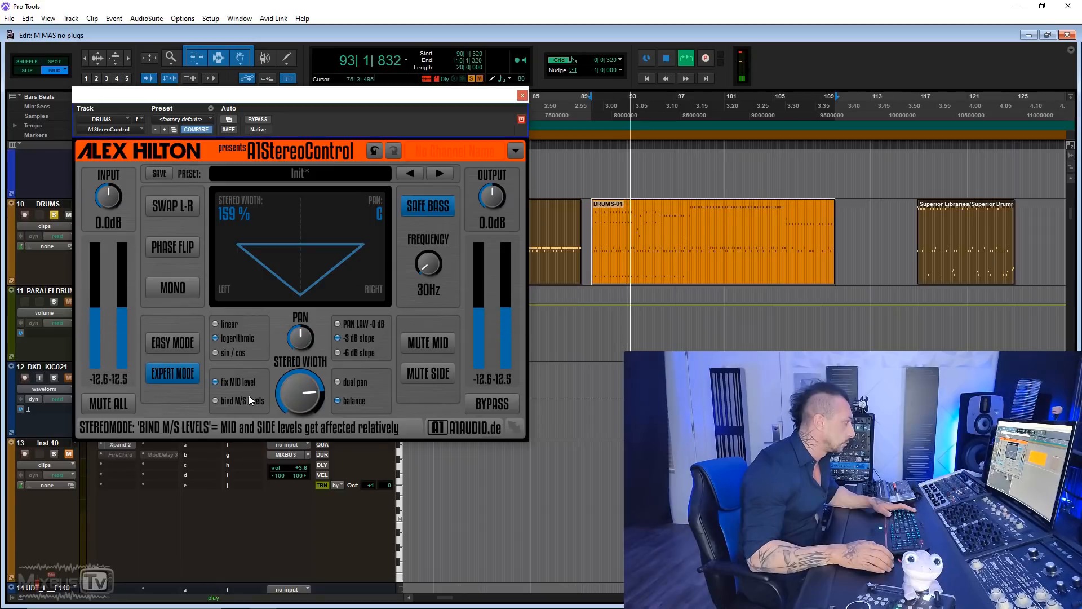
left_click(216, 401)
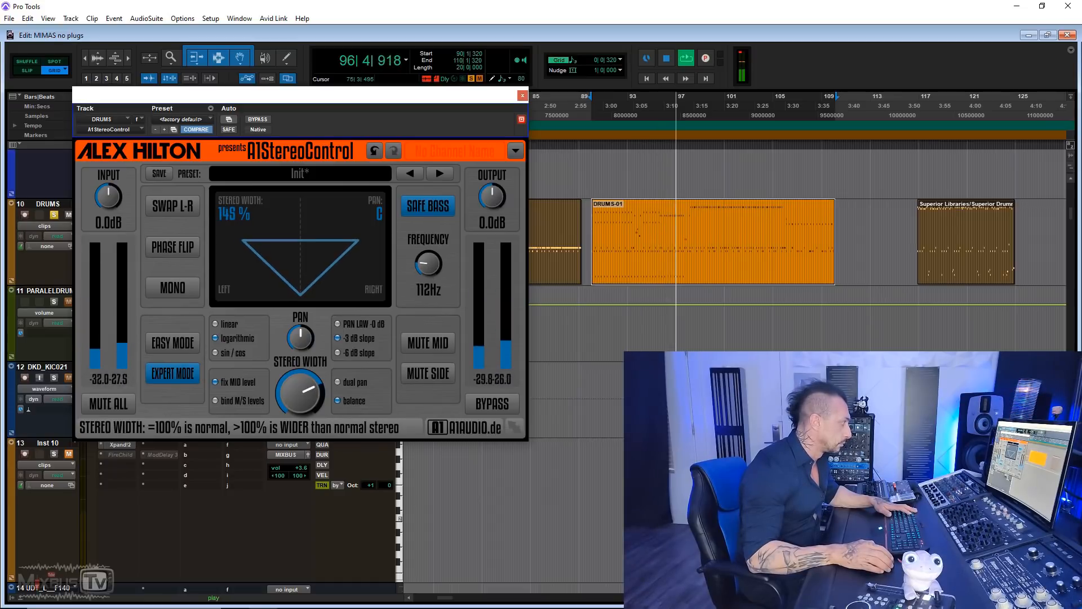
left_click(257, 119)
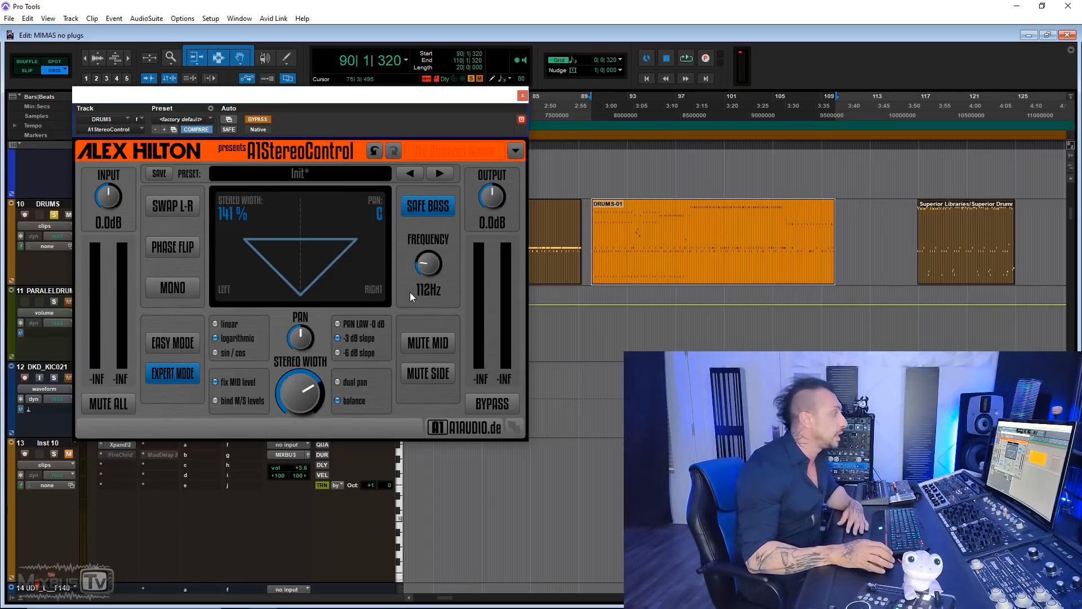
mouse_move(365, 365)
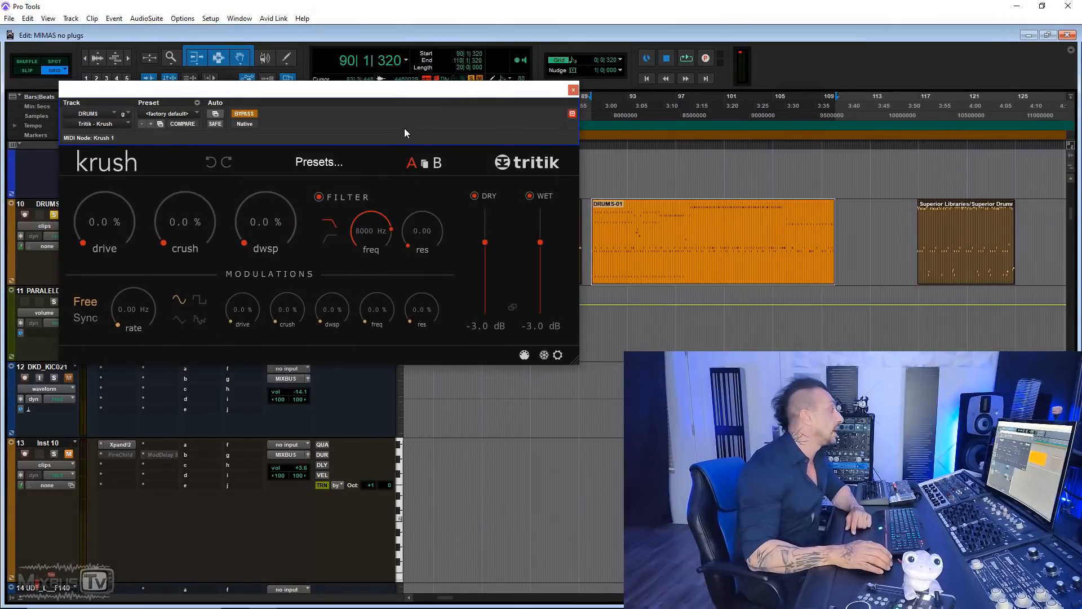
mouse_move(442, 131)
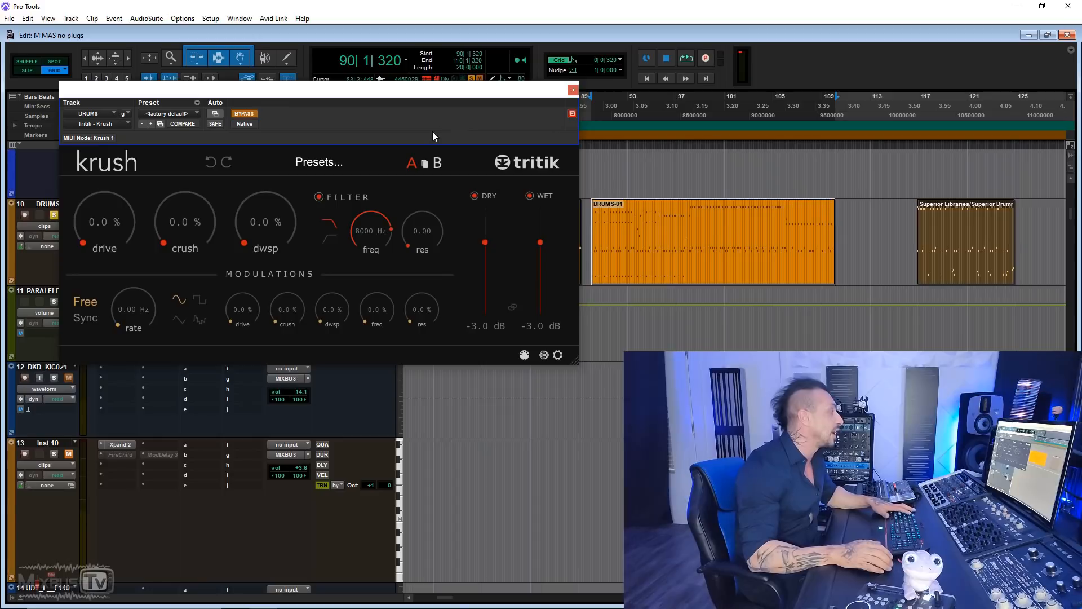
mouse_move(377, 308)
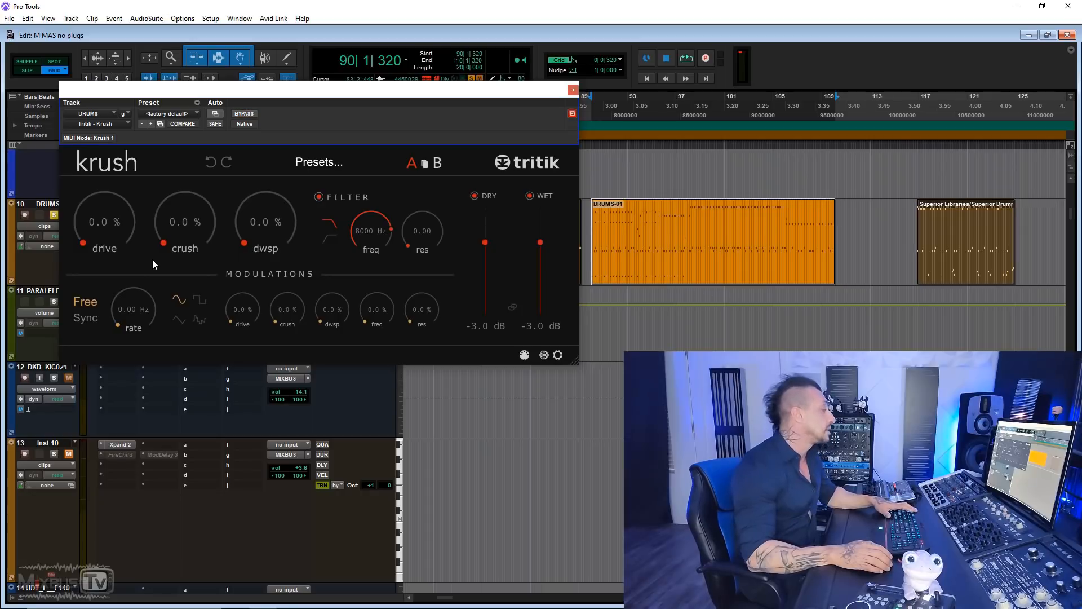
mouse_move(124, 233)
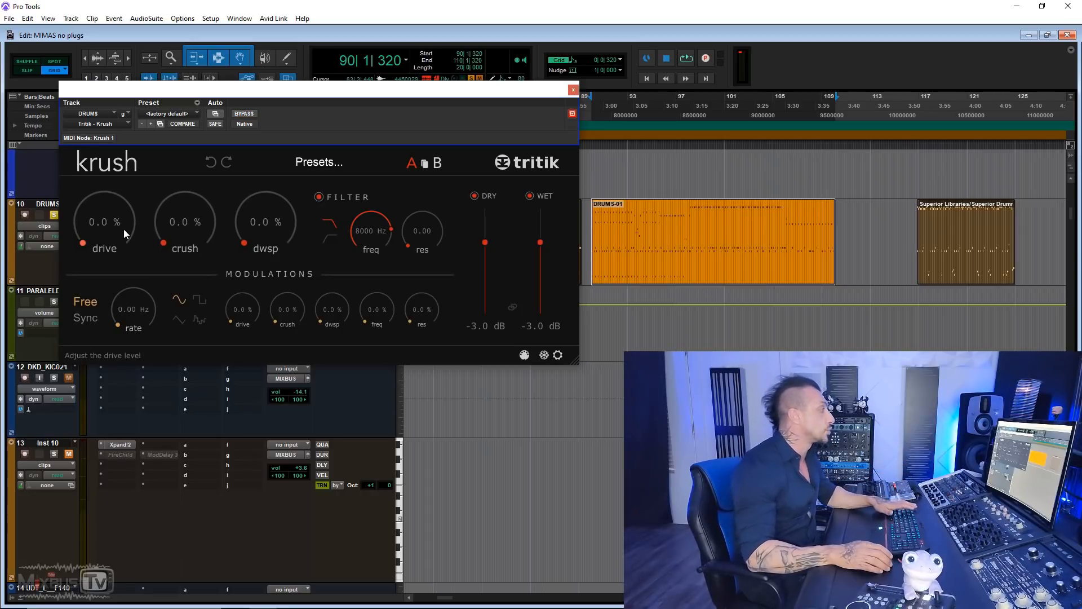
mouse_move(265, 228)
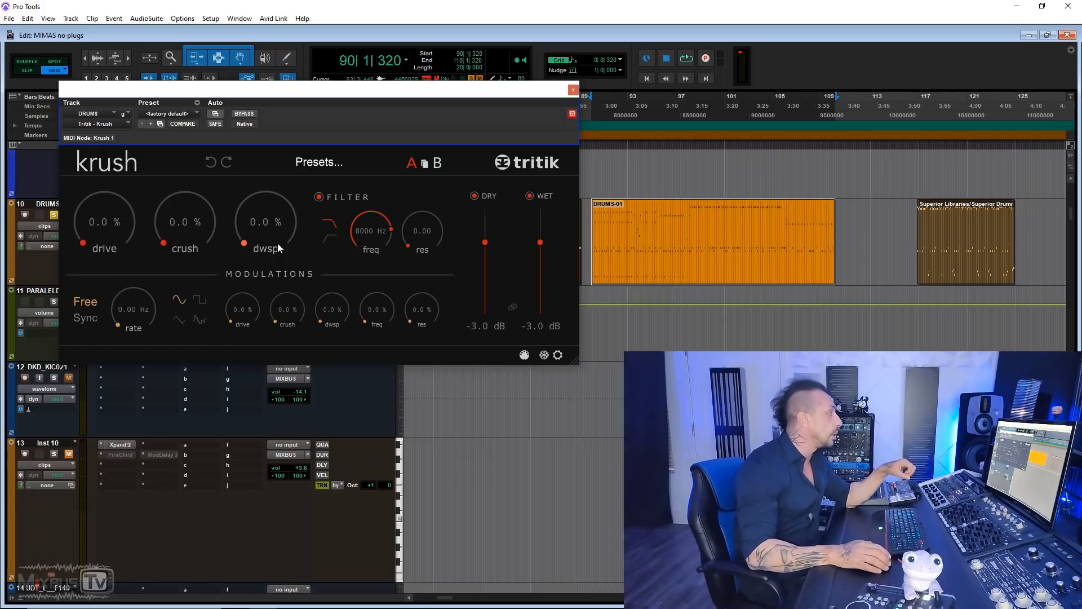
mouse_move(184, 249)
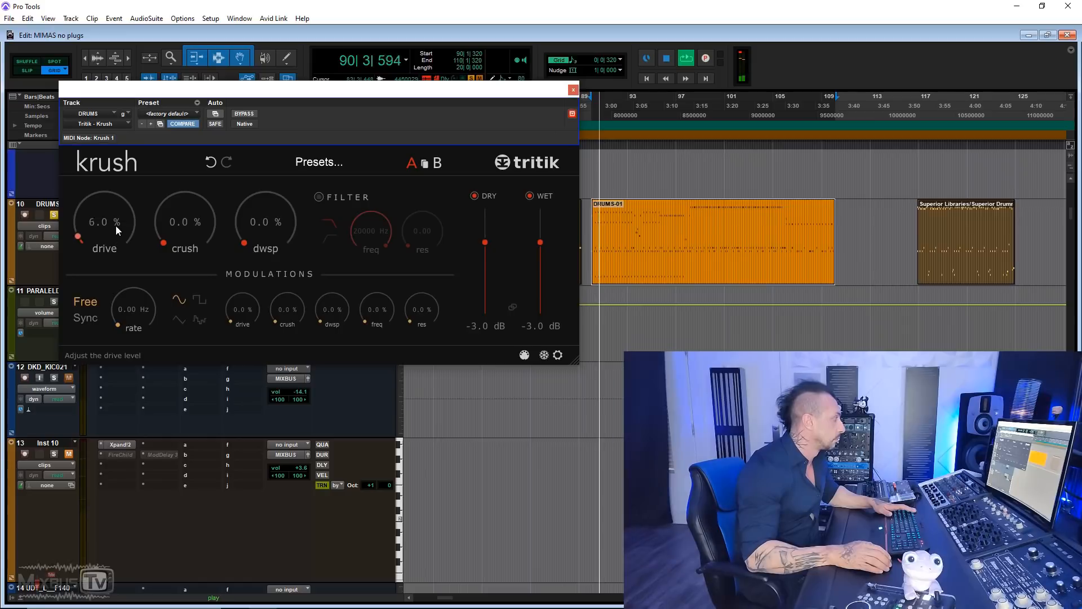
Raise Krush drive to 82% and balance dry at -9.3 dB and wet at -12.1 dB.
left_click_drag(104, 232, 100, 194)
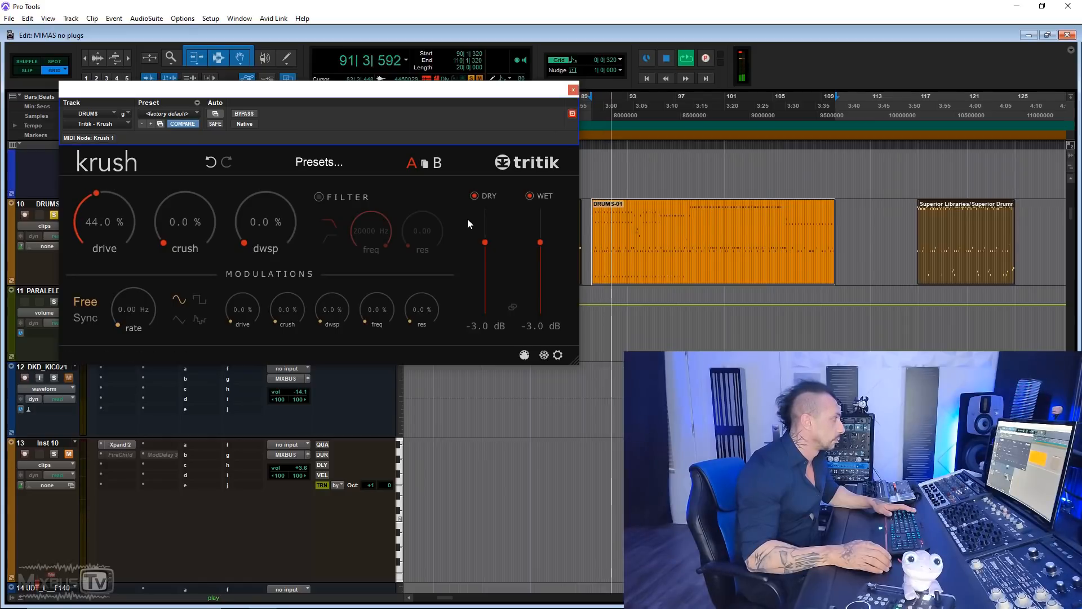
left_click_drag(485, 242, 485, 270)
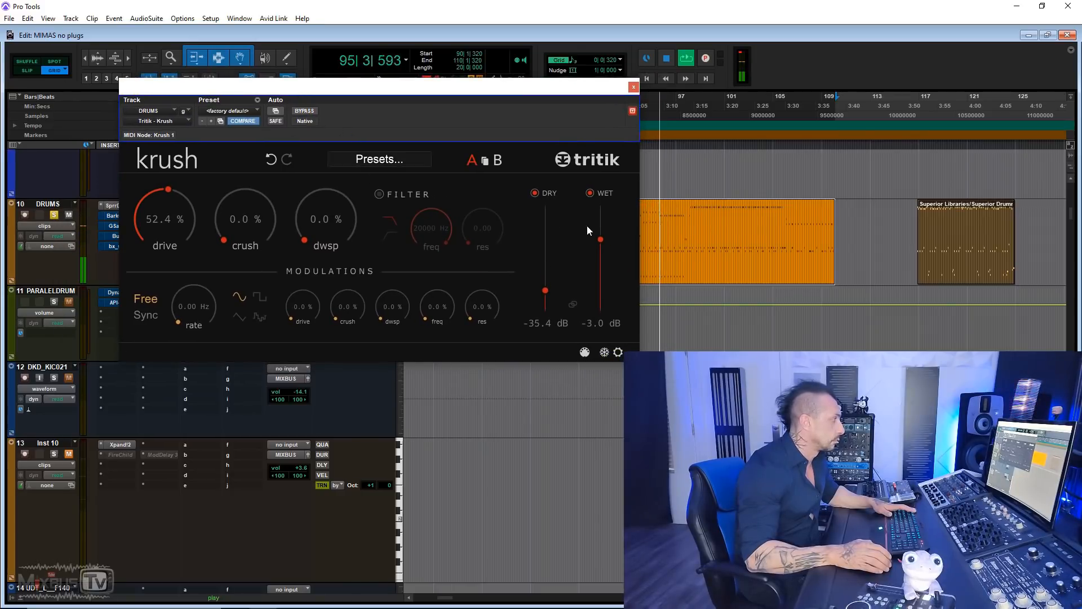
left_click_drag(165, 191, 190, 202)
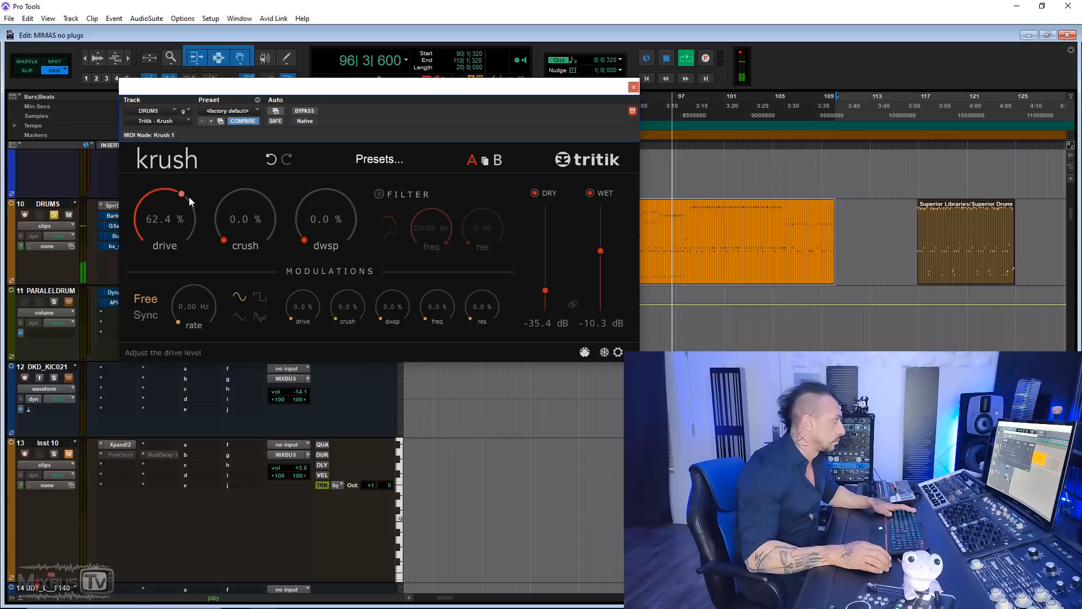
left_click_drag(181, 193, 187, 206)
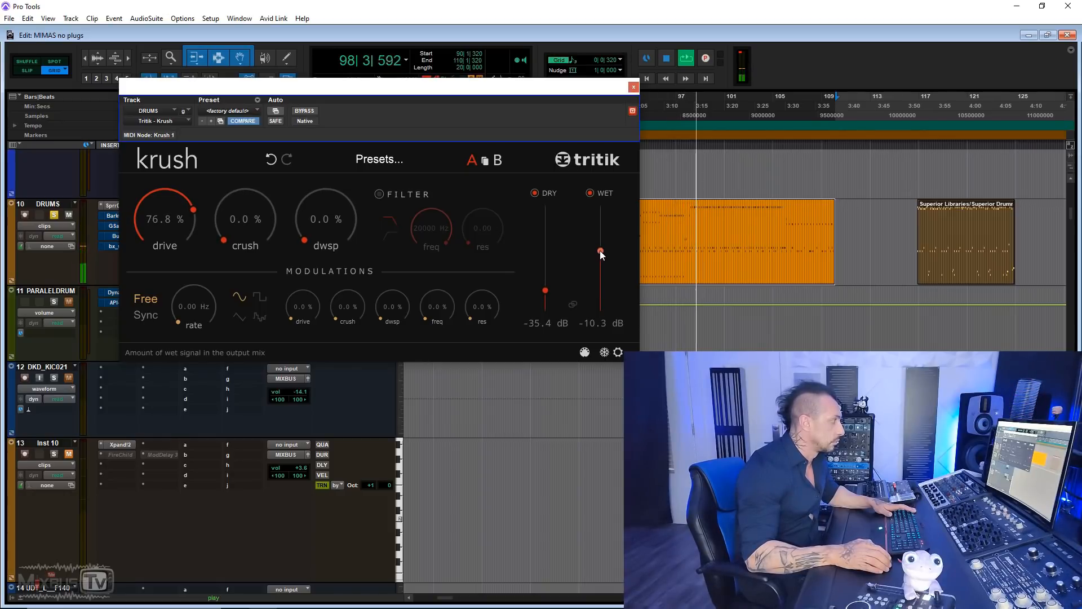
left_click_drag(599, 253, 600, 249)
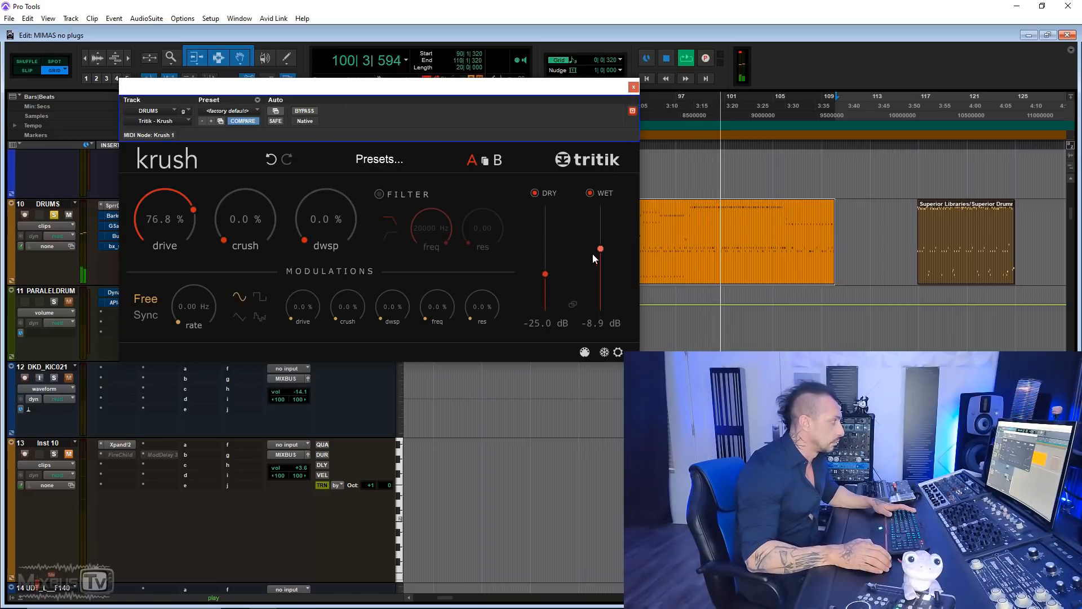
left_click_drag(545, 274, 544, 259)
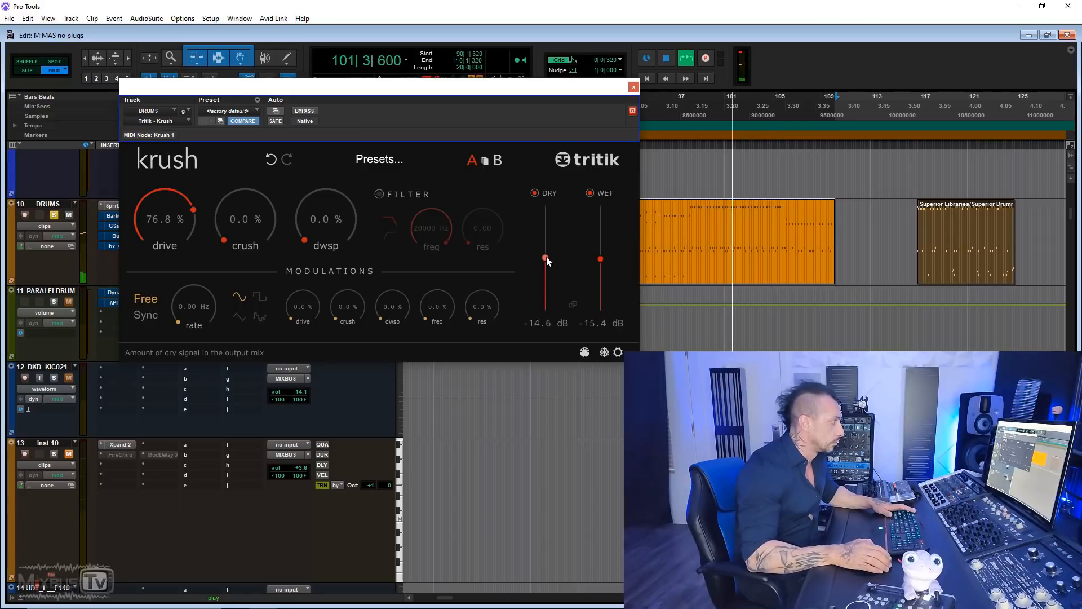
left_click_drag(545, 259, 545, 242)
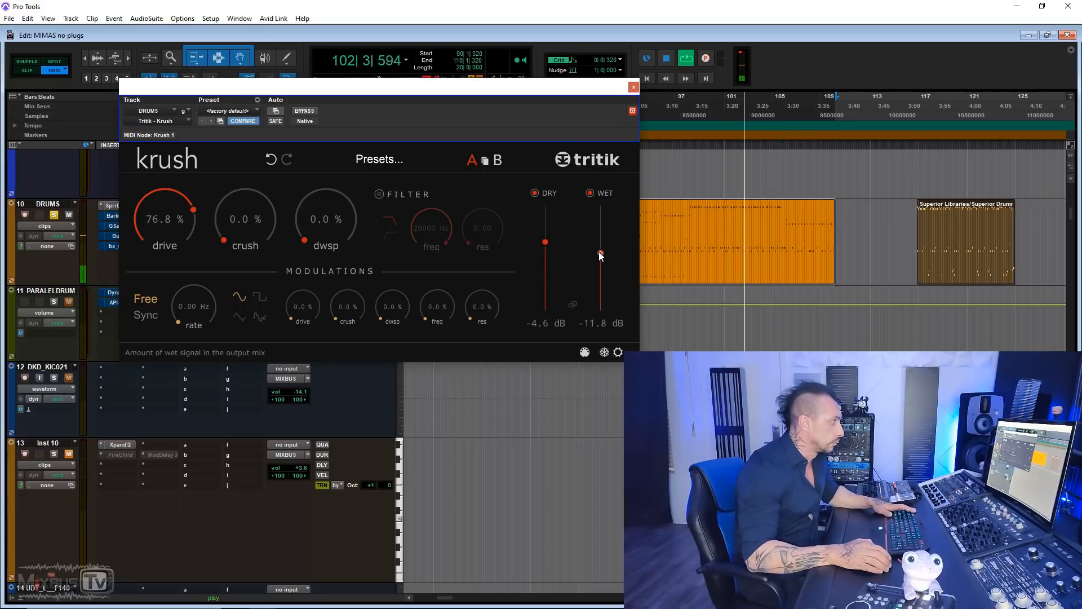
left_click_drag(545, 242, 547, 249)
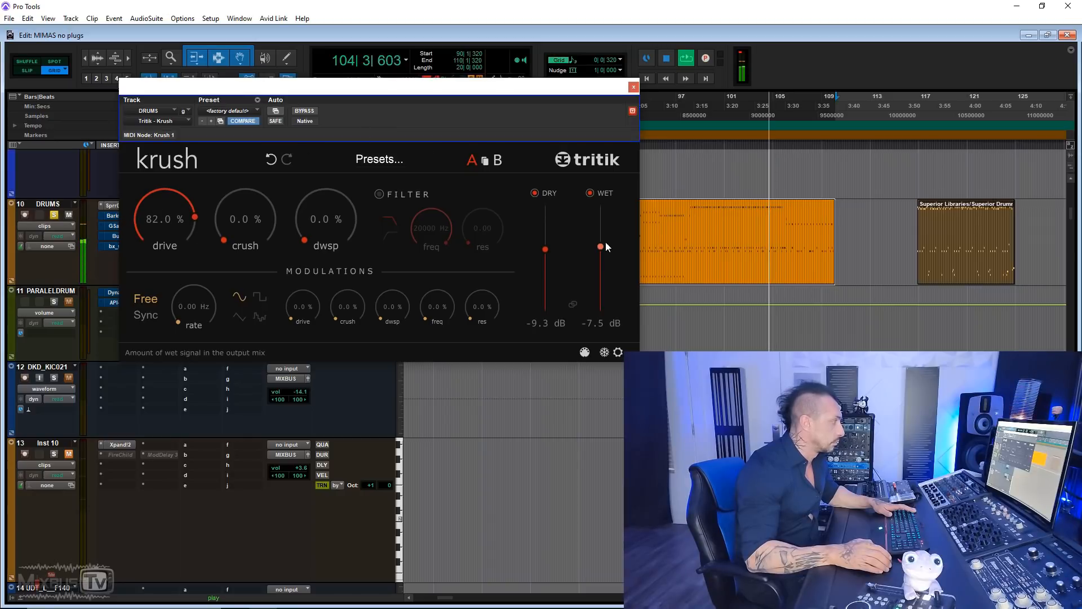
left_click_drag(599, 247, 599, 254)
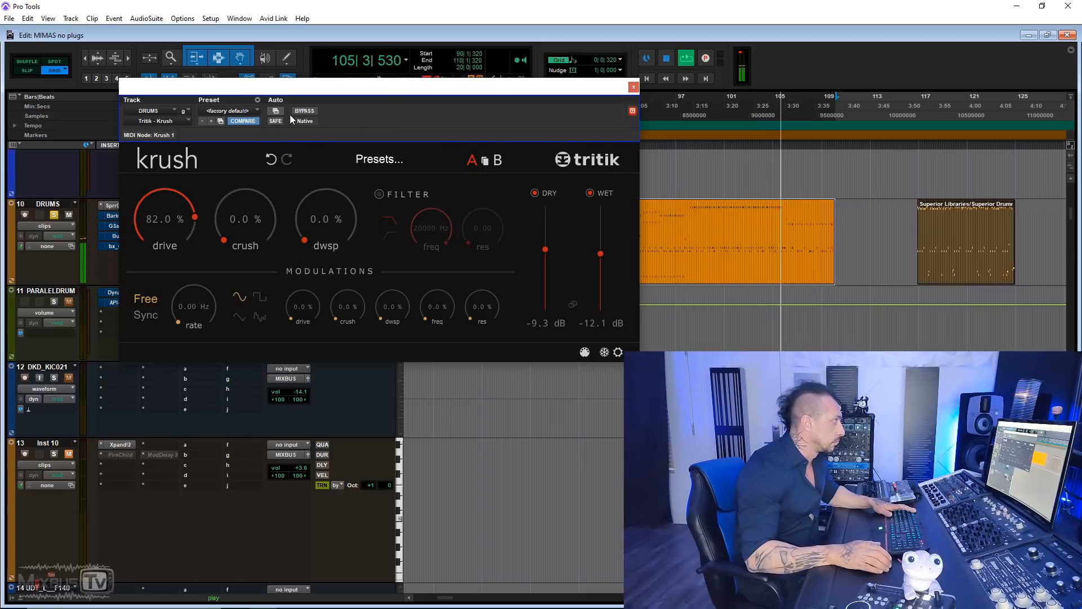
mouse_move(304, 111)
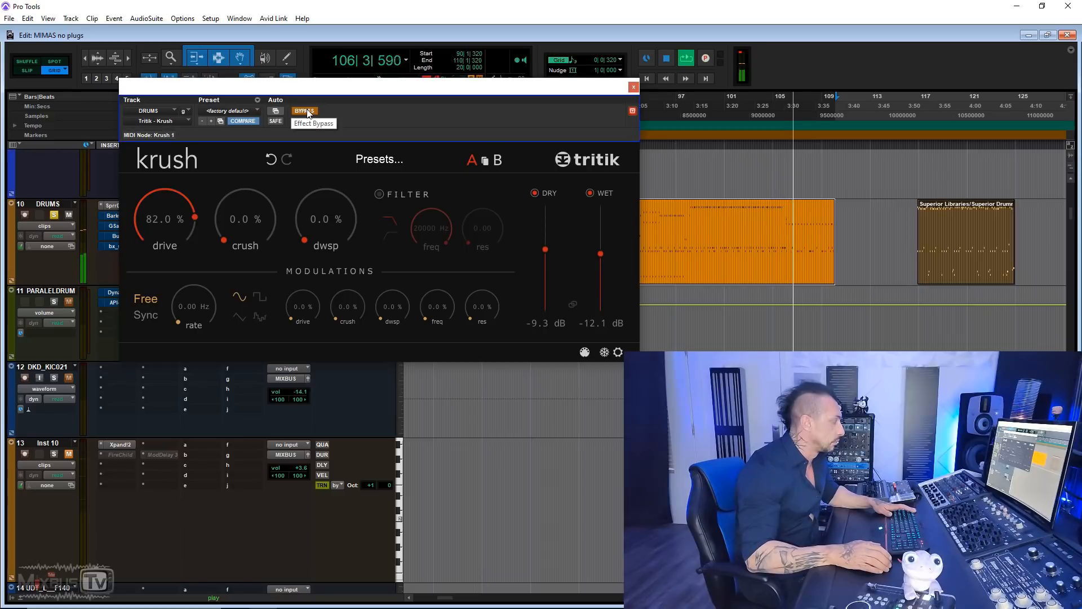
Add Krush crush, downsampling and a ~9575 Hz filter; dry -38.3 dB, wet -3.5 dB.
left_click_drag(545, 247, 546, 252)
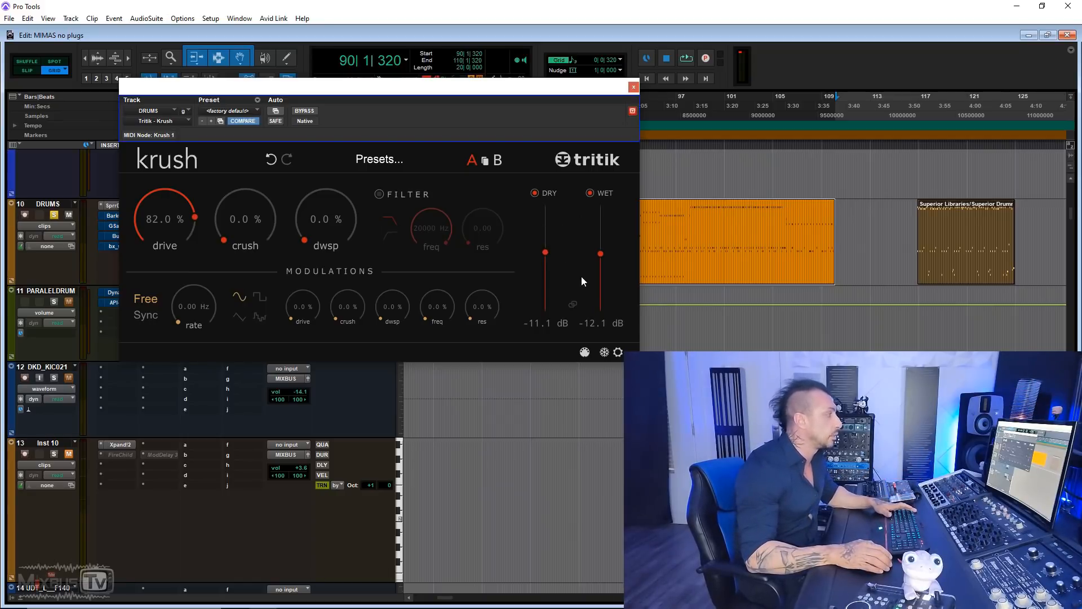
left_click_drag(546, 253, 545, 260)
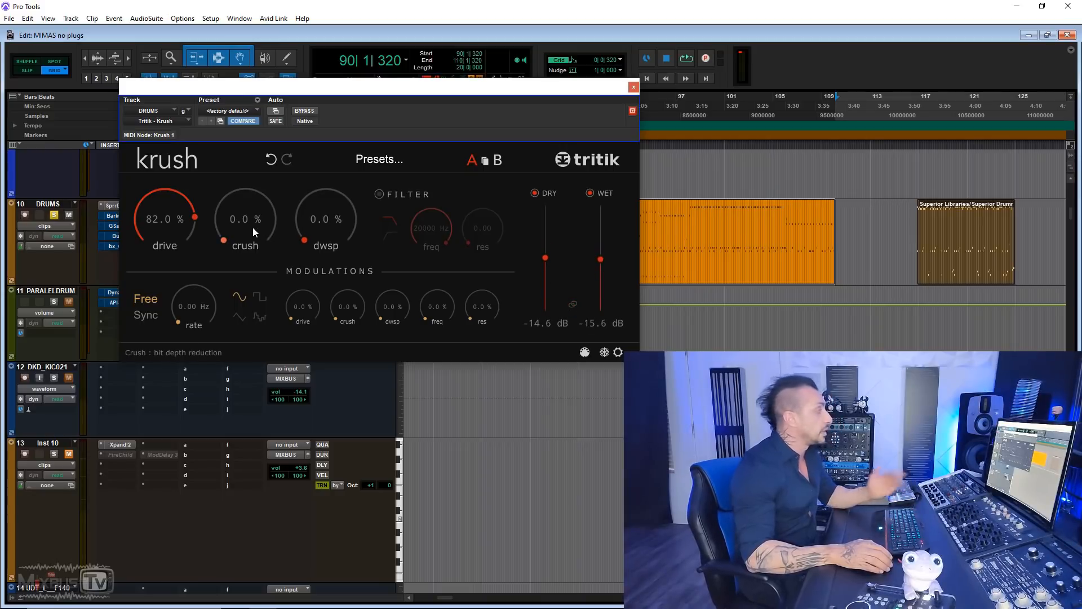
left_click_drag(546, 259, 545, 283)
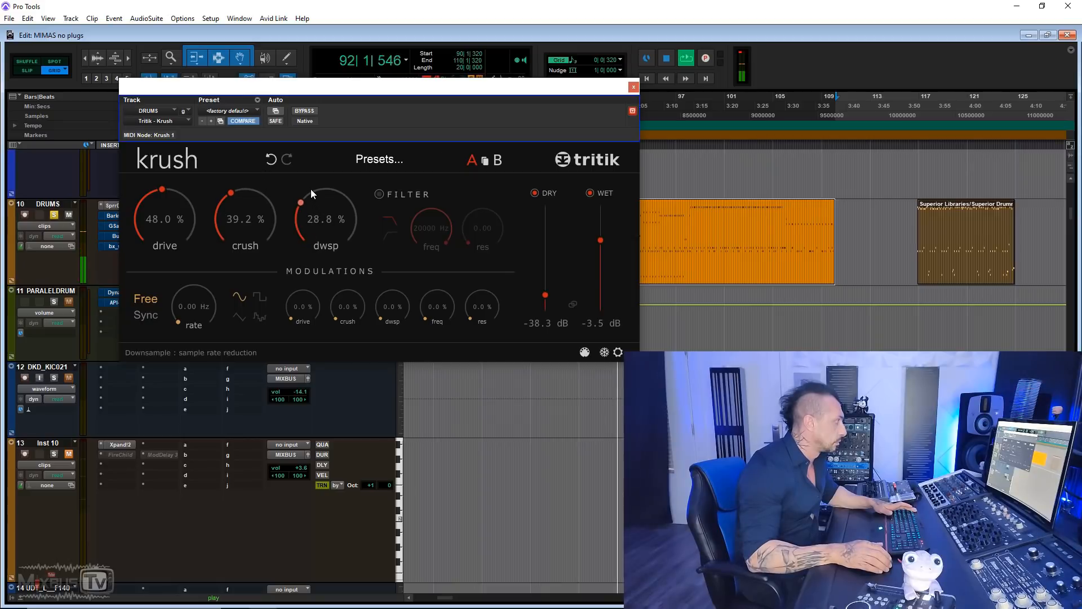
left_click_drag(164, 192, 164, 207)
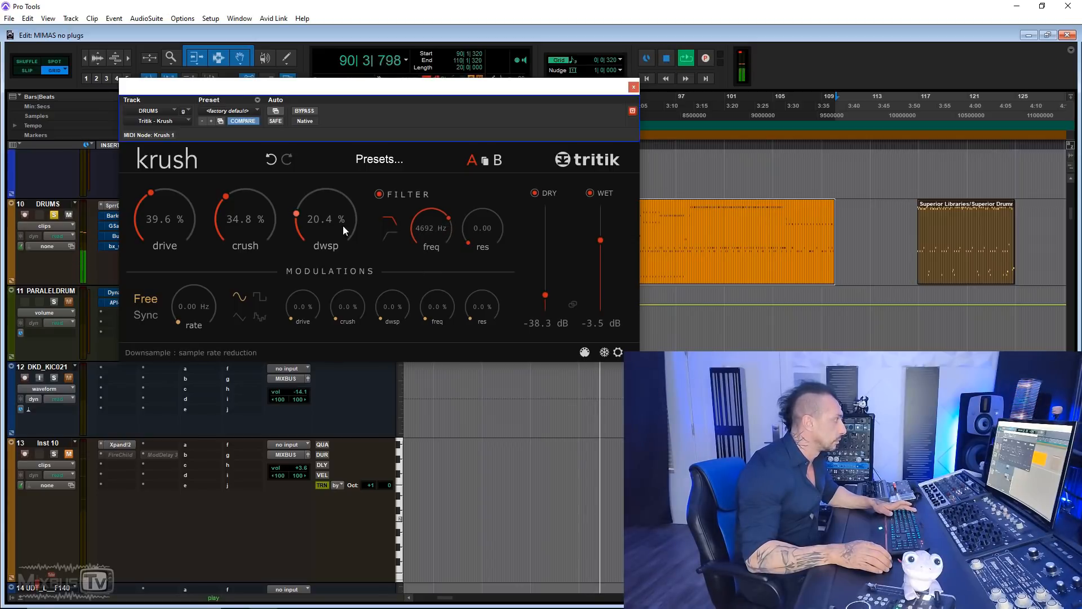
left_click_drag(244, 207, 244, 221)
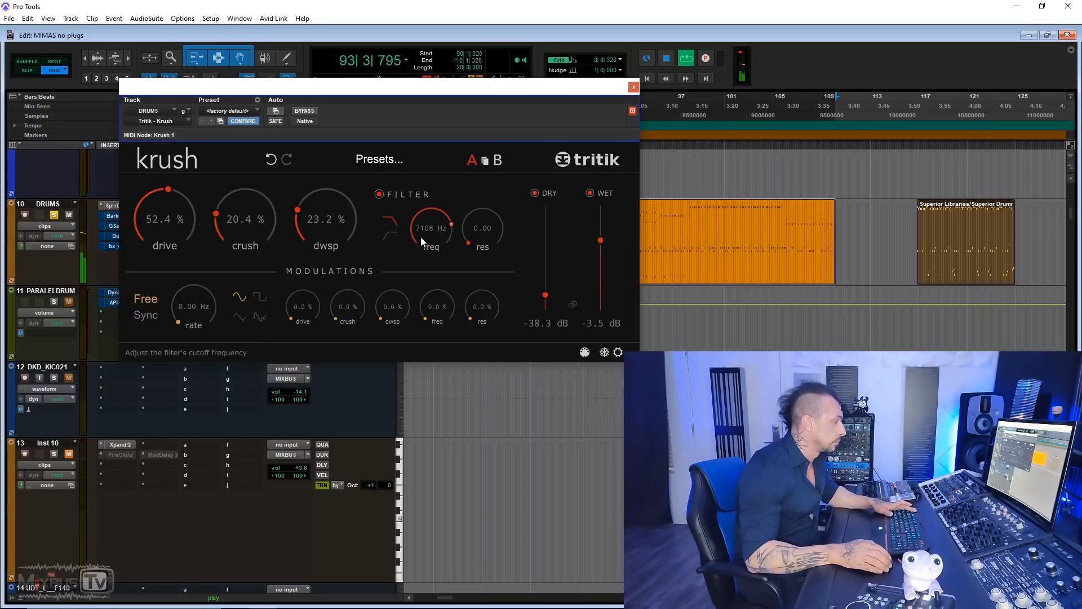
left_click_drag(431, 227, 431, 207)
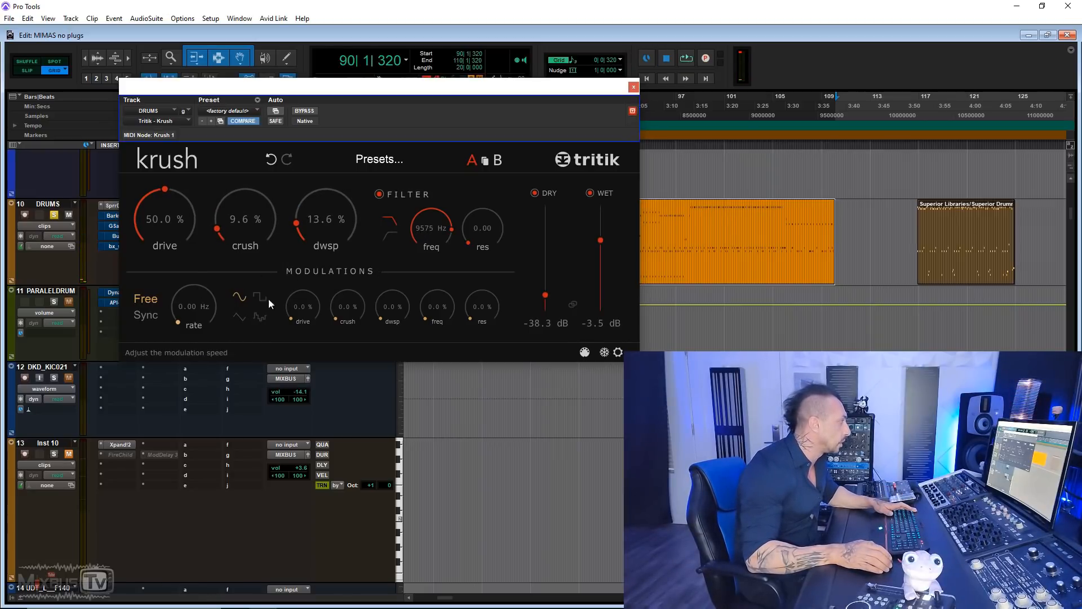
left_click_drag(301, 306, 302, 290)
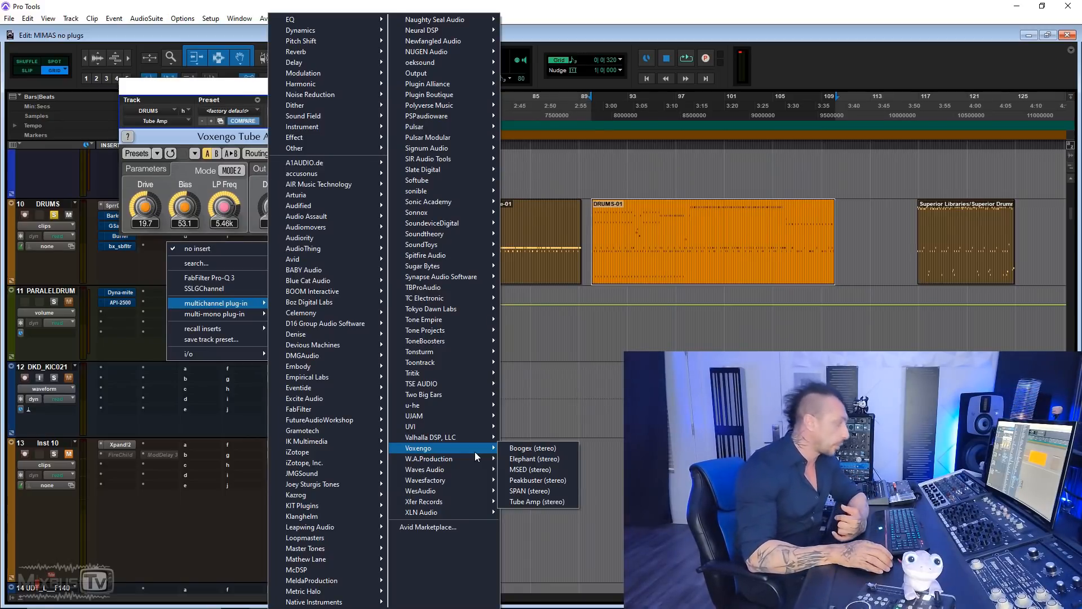
mouse_move(531, 447)
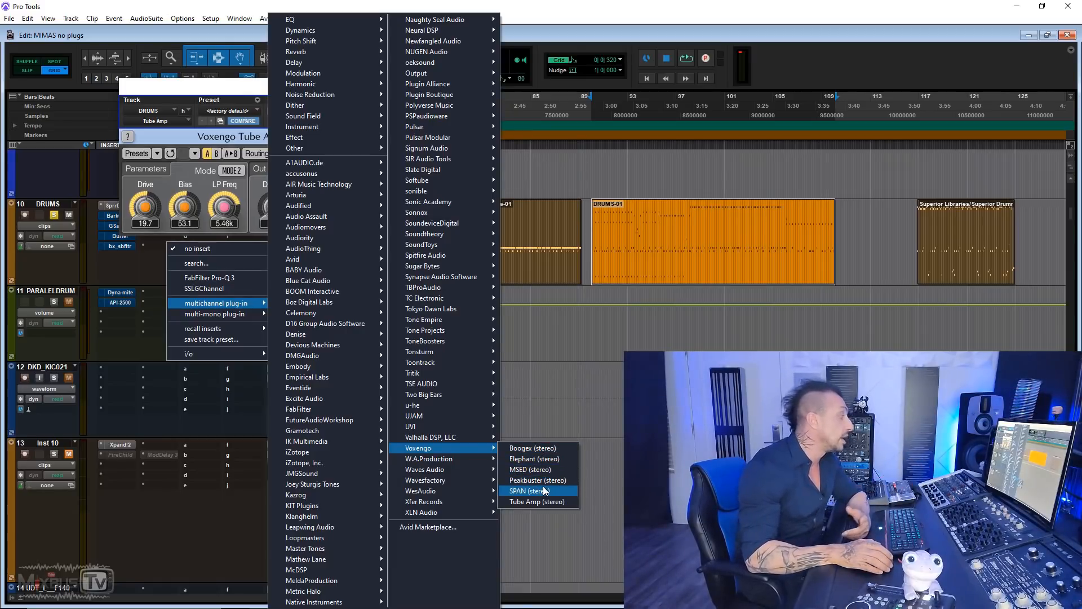
mouse_move(542, 502)
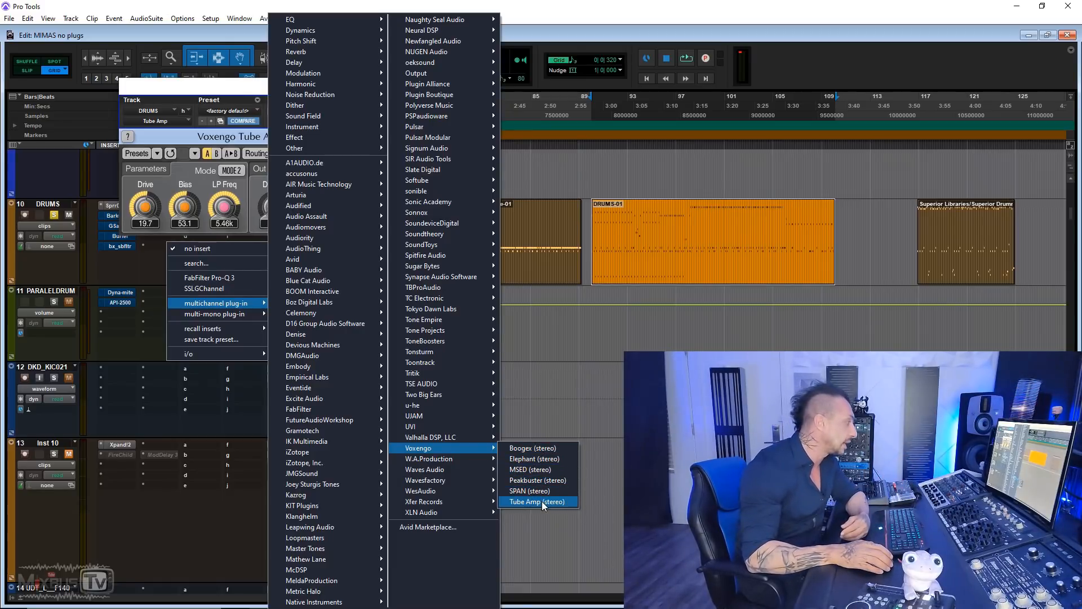
Insert Voxengo Tube Amp (stereo) on an insert slot of the DRUMS track.
left_click(533, 502)
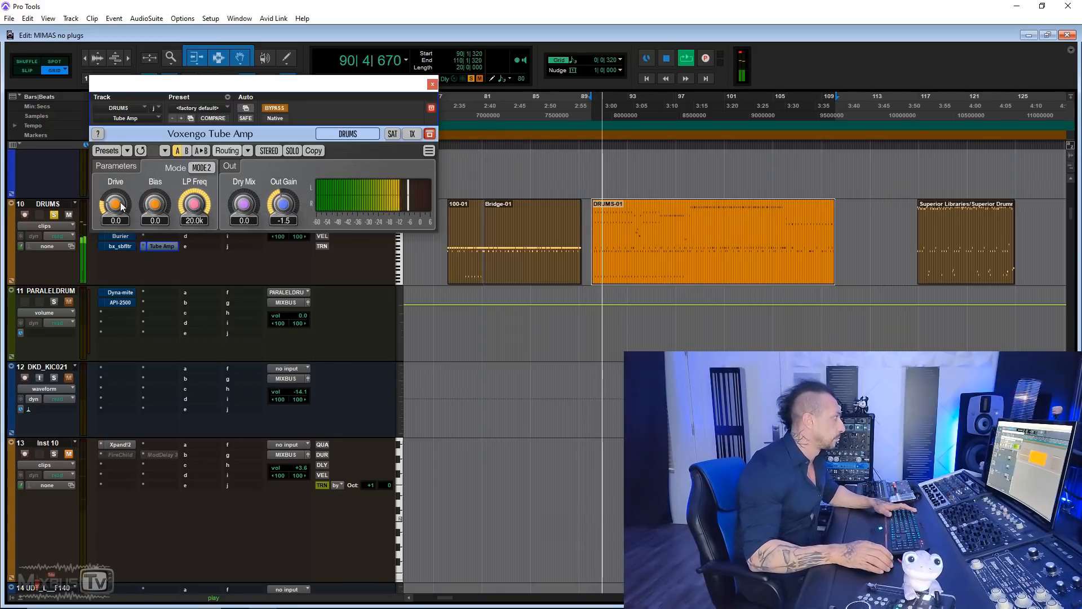
Set Tube Amp drive to about 20, bias back to 0, and output near -4.8 dB, comparing via bypass.
left_click_drag(115, 205, 114, 172)
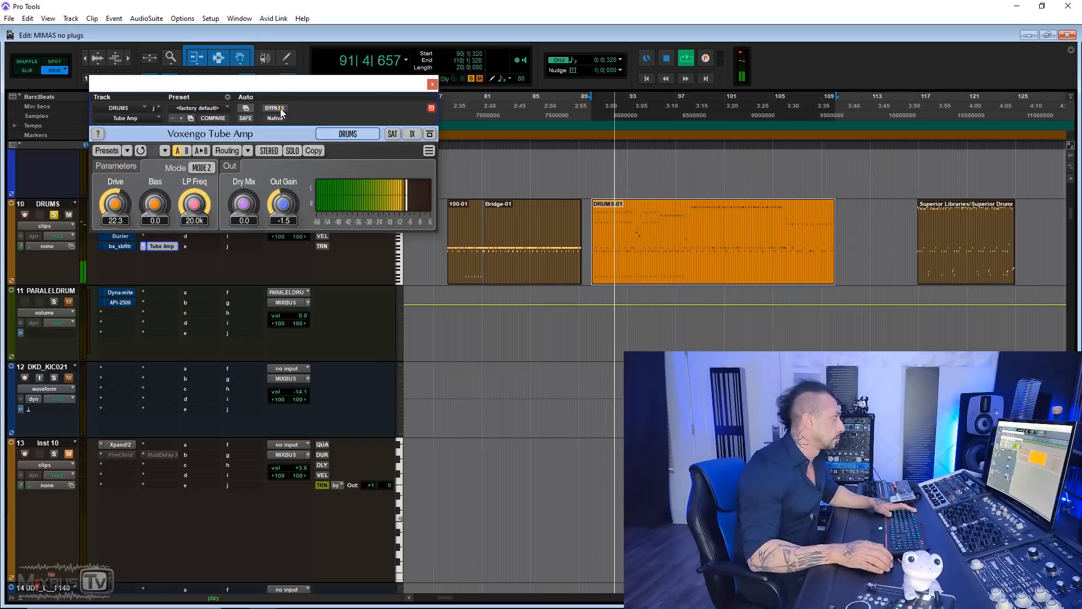
left_click_drag(283, 205, 283, 221)
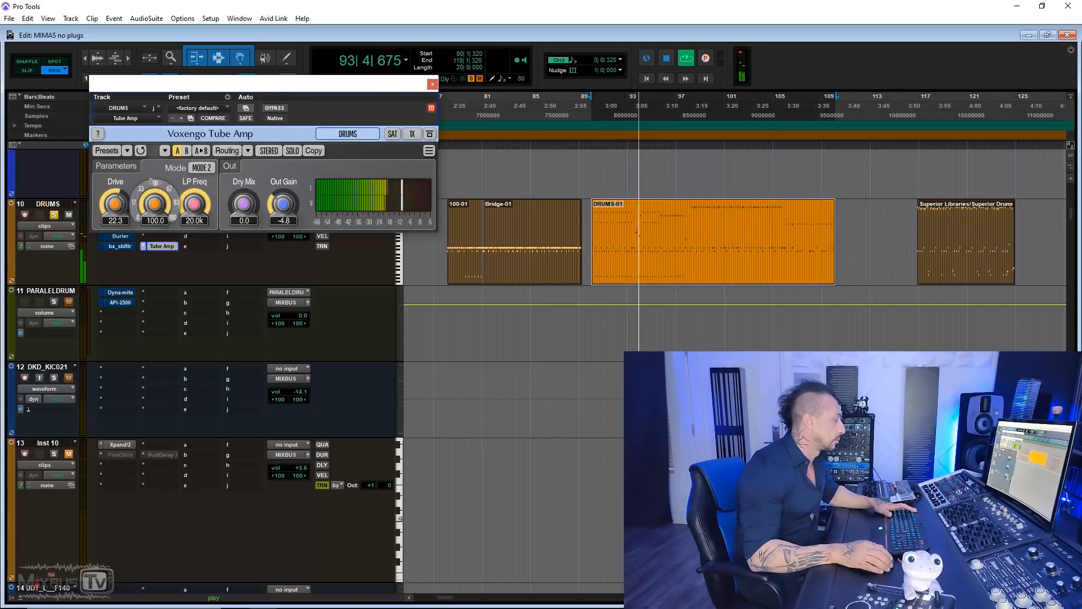
left_click_drag(154, 202, 153, 221)
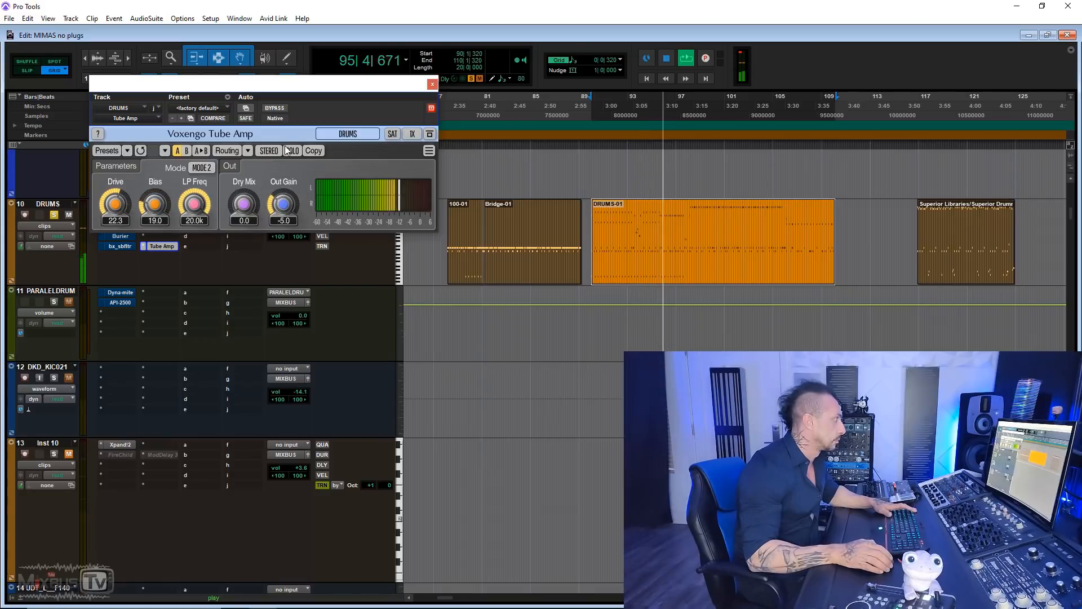
left_click(274, 107)
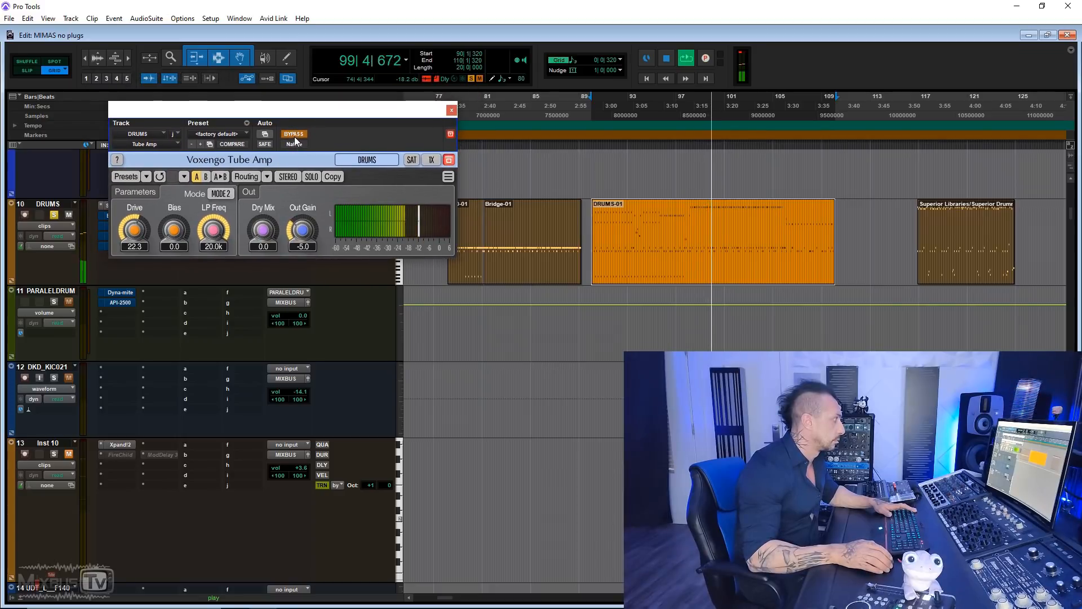
left_click_drag(134, 227, 138, 235)
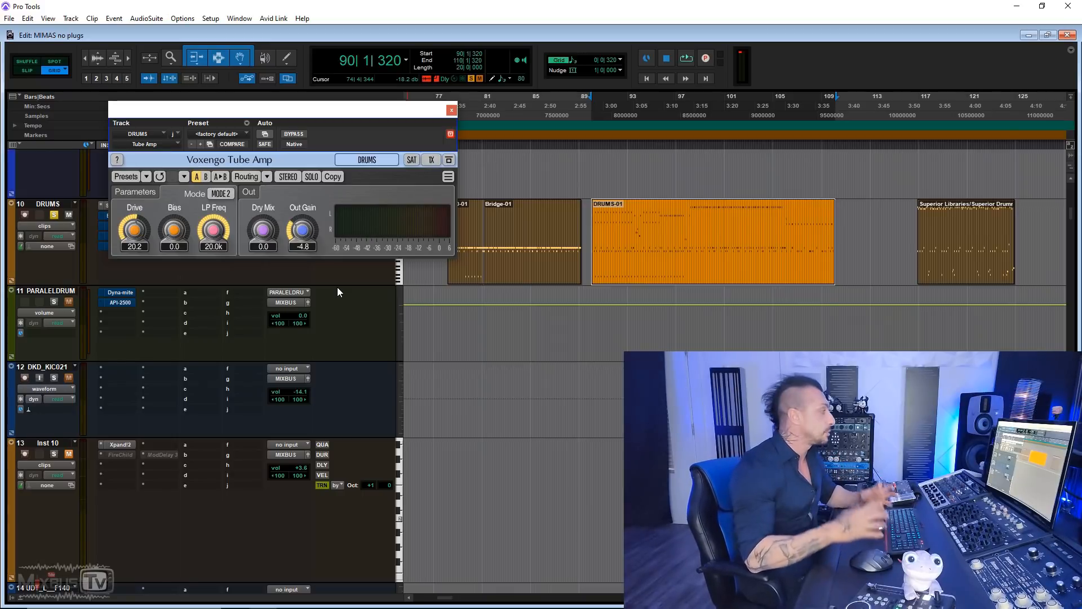
mouse_move(330, 279)
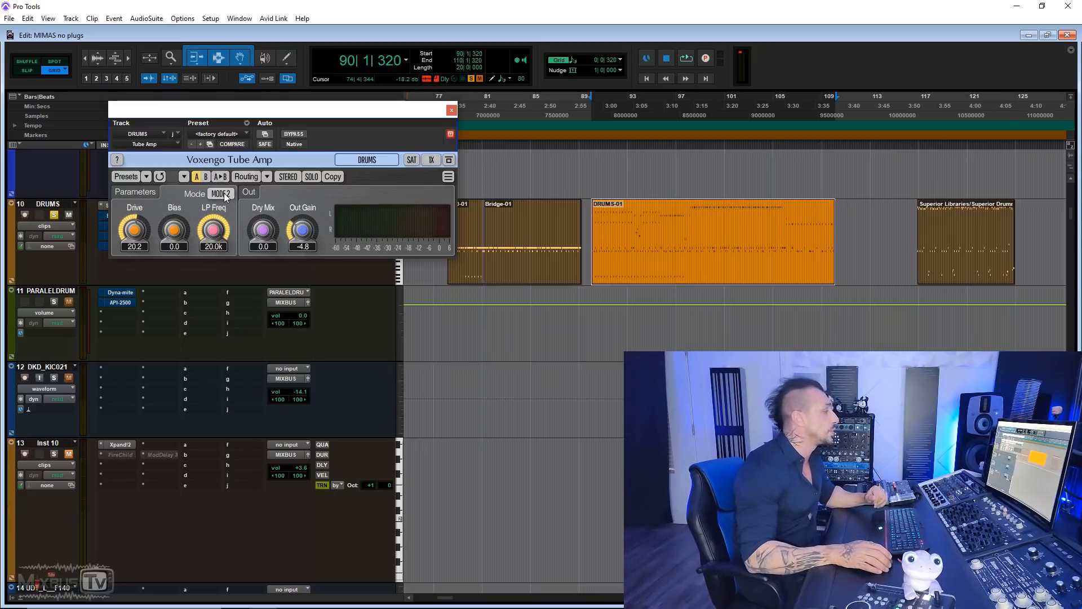
Push Tube Amp drive up, settle it at 29.3, and lower output gain to about -8.6 dB.
left_click(221, 194)
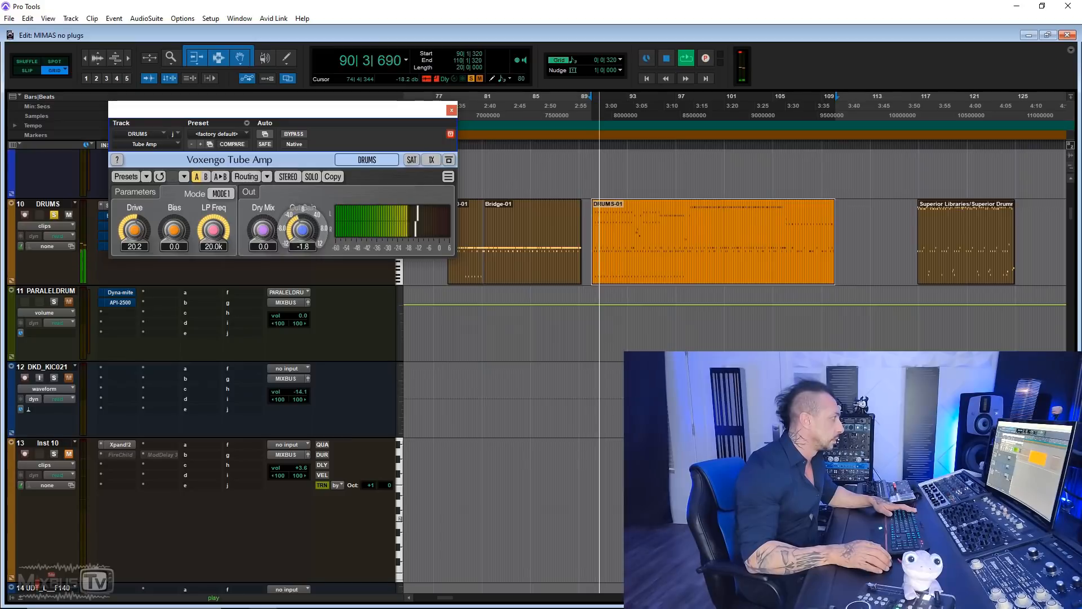
left_click_drag(134, 227, 136, 214)
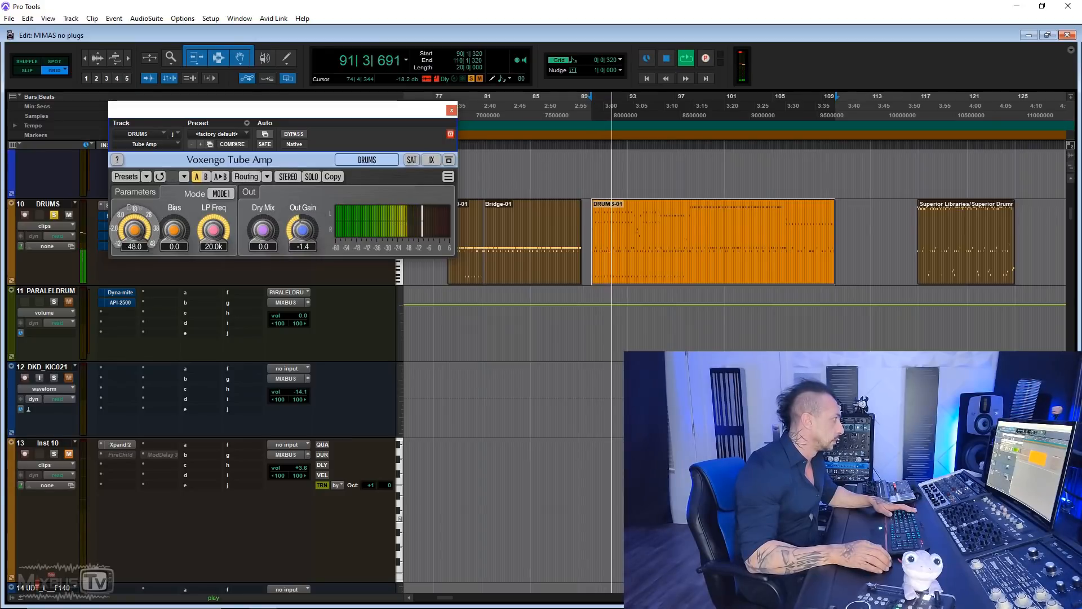
left_click(293, 133)
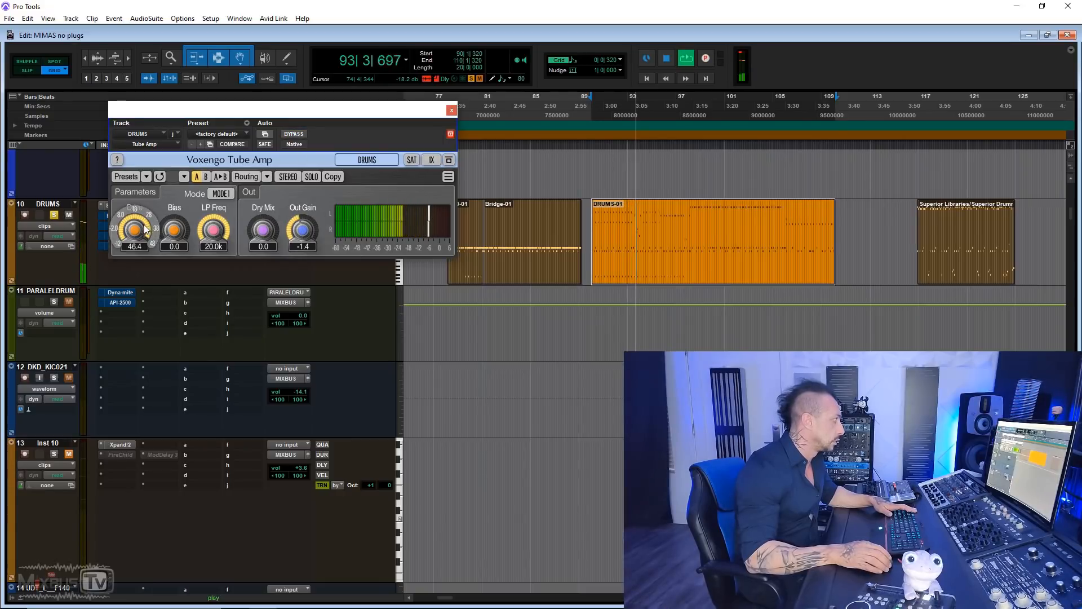
left_click_drag(302, 231, 301, 224)
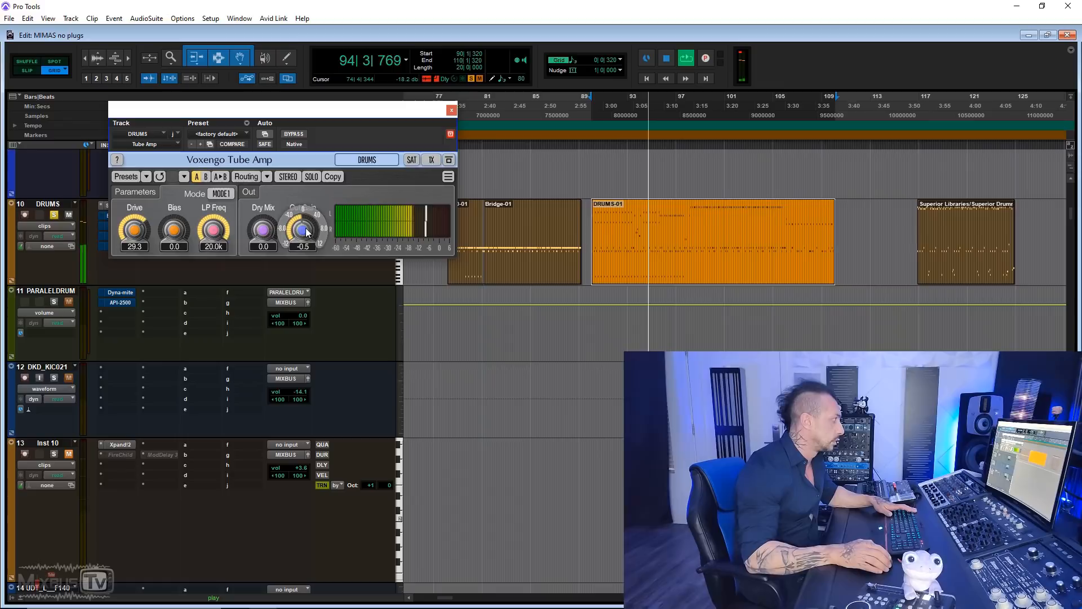
left_click_drag(303, 230, 302, 238)
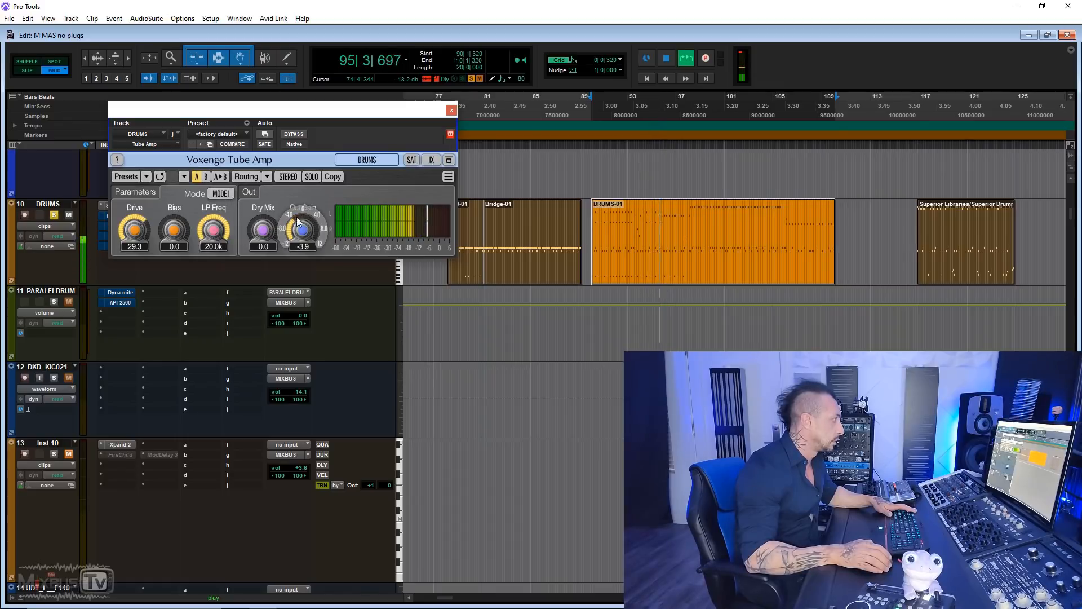
left_click_drag(302, 225, 302, 238)
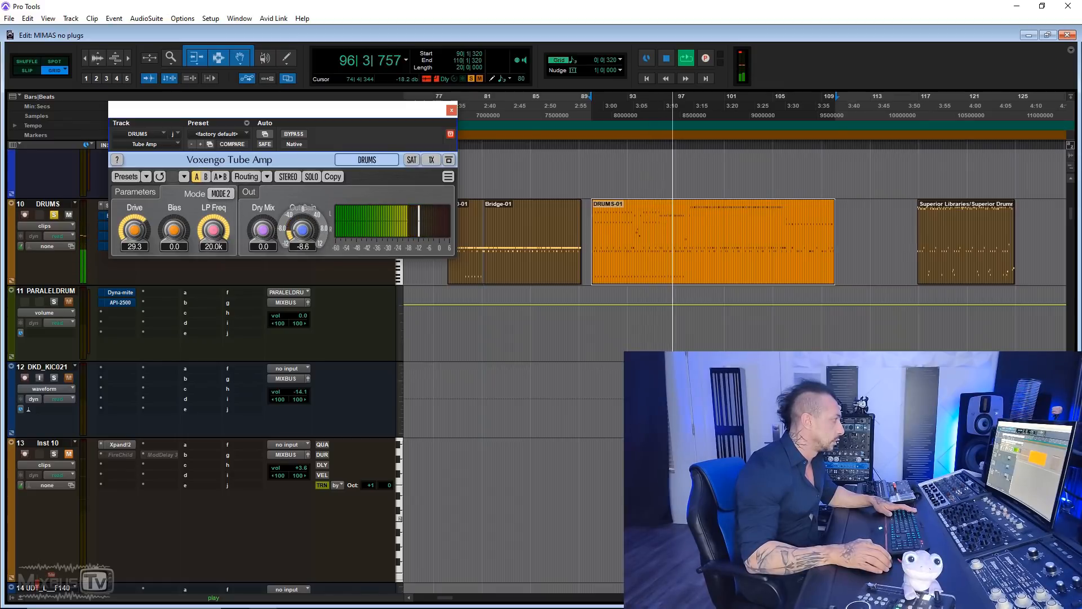
left_click_drag(134, 229, 134, 242)
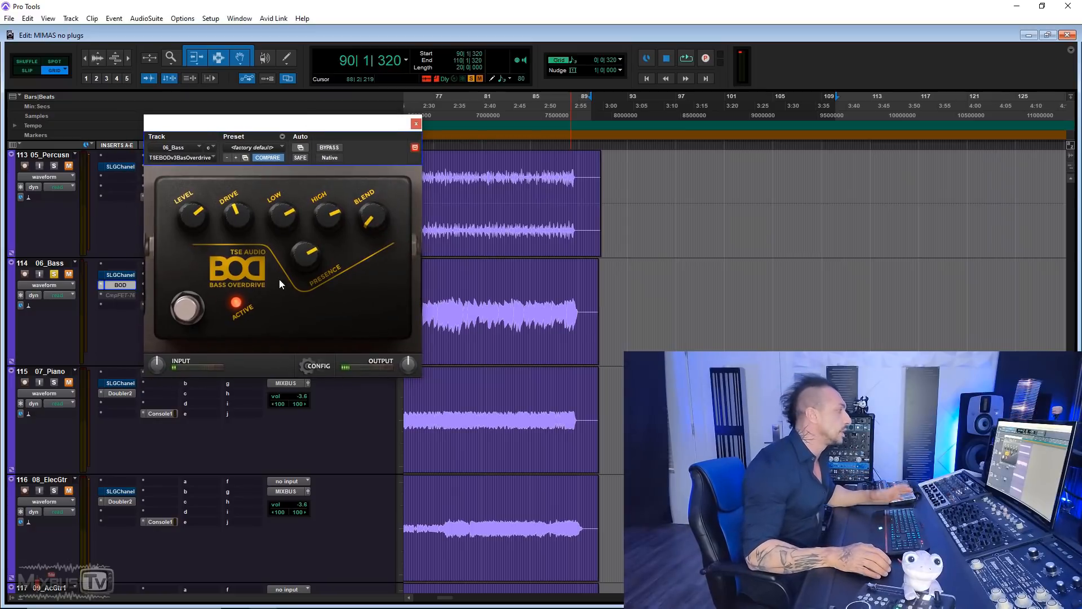
mouse_move(289, 299)
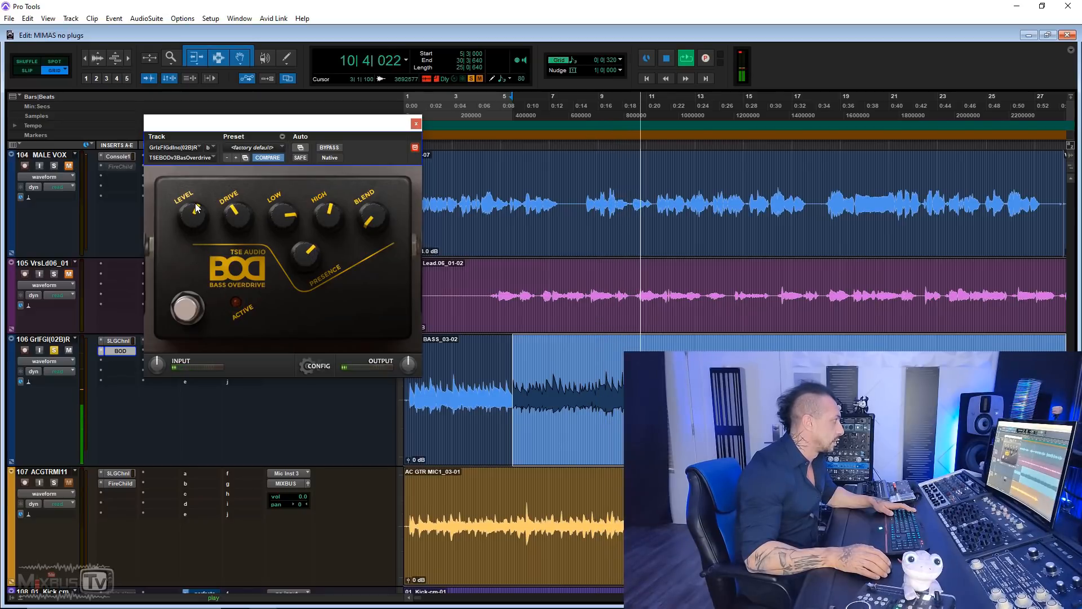
Toggle the TSE BOD footswitch on and off to compare the bass overdrive, then close its window.
left_click(185, 310)
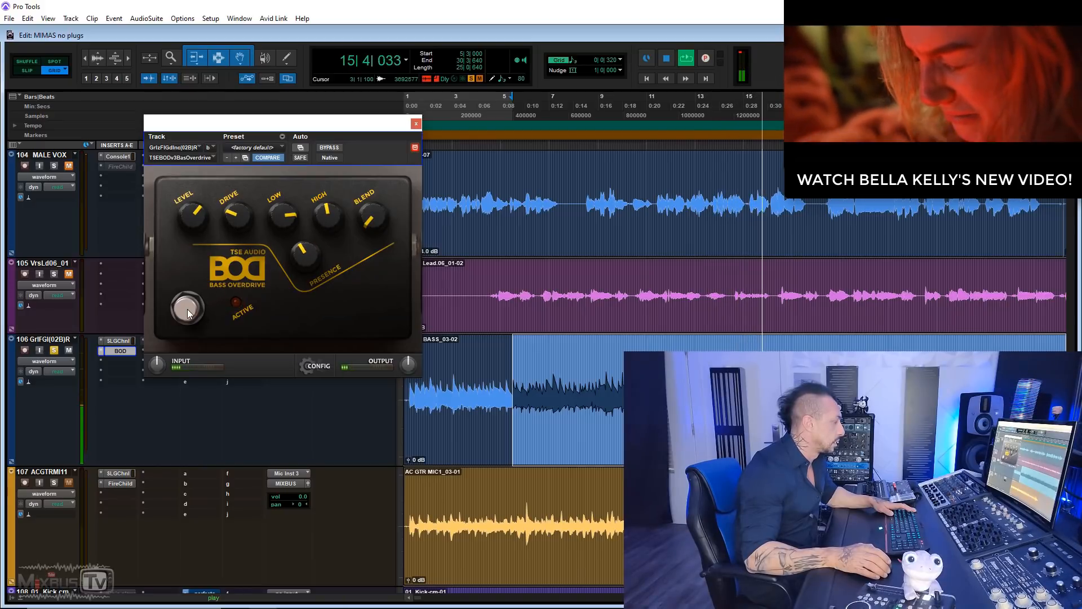
left_click(185, 308)
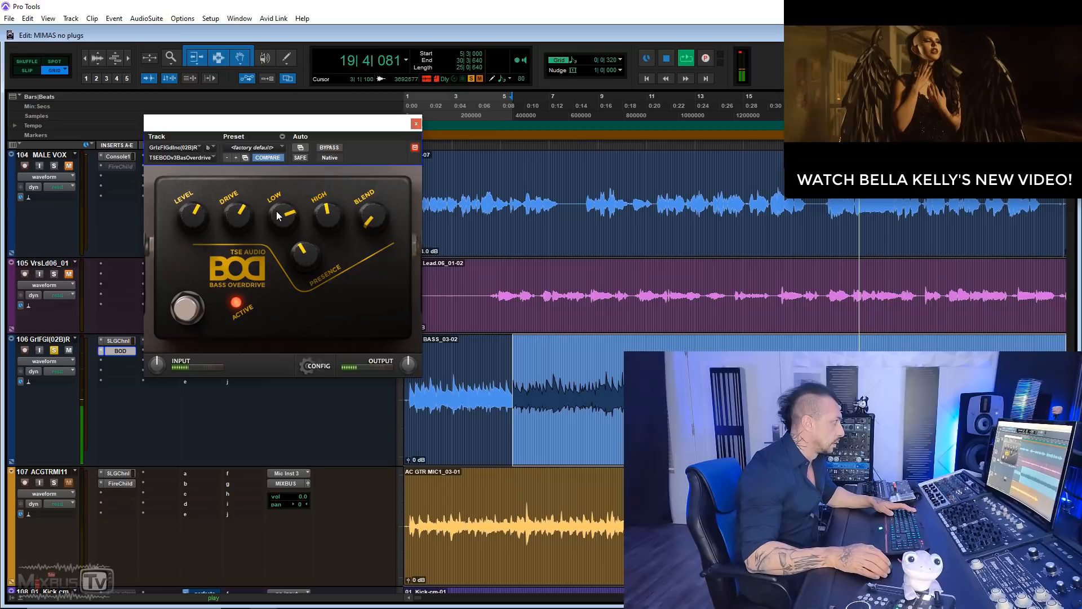
left_click(182, 307)
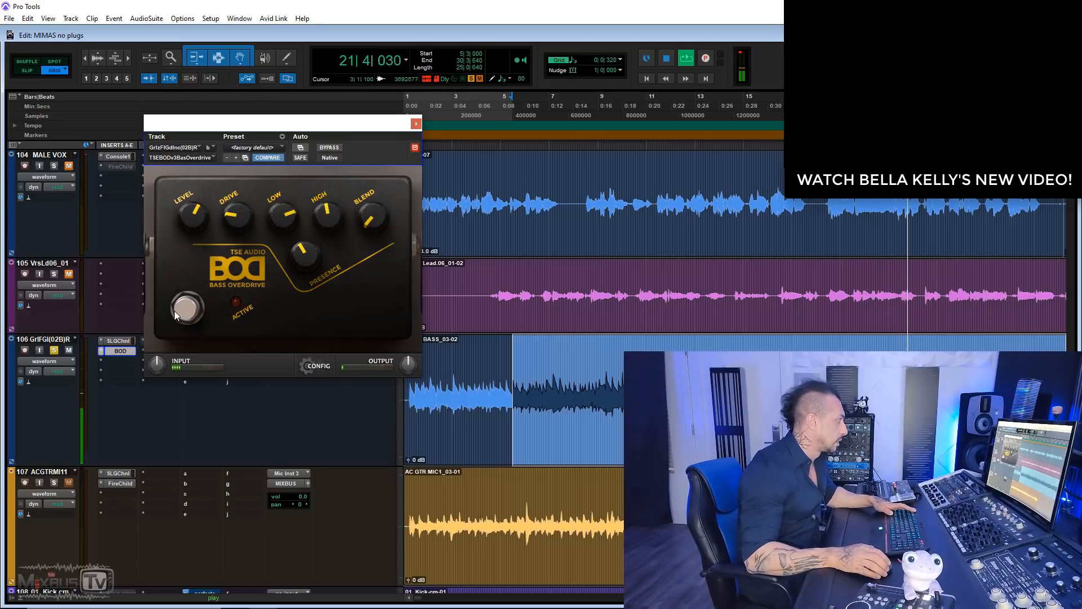
left_click(185, 309)
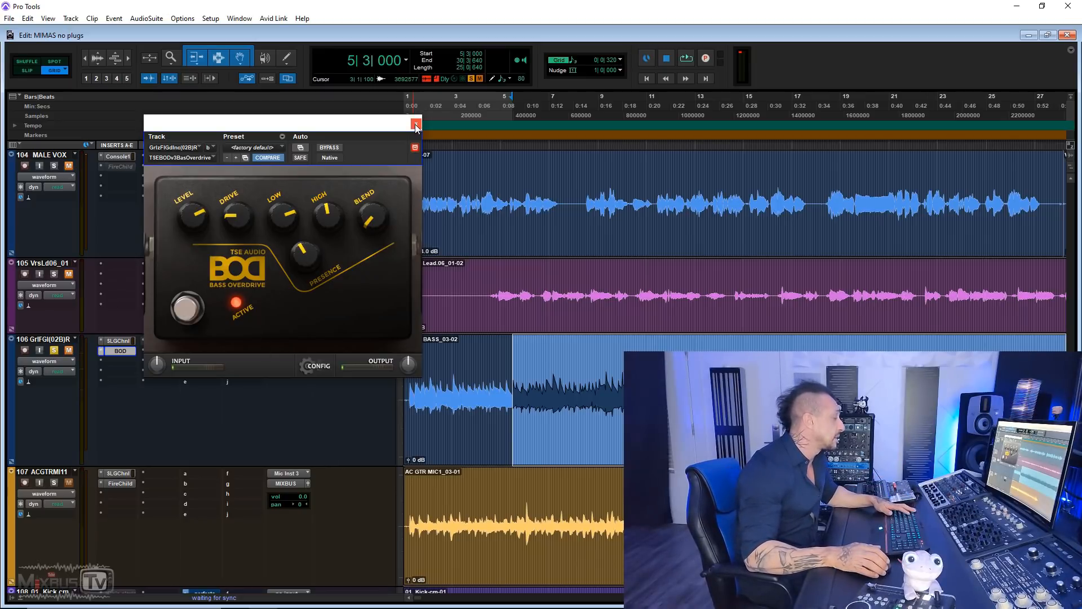
left_click(416, 124)
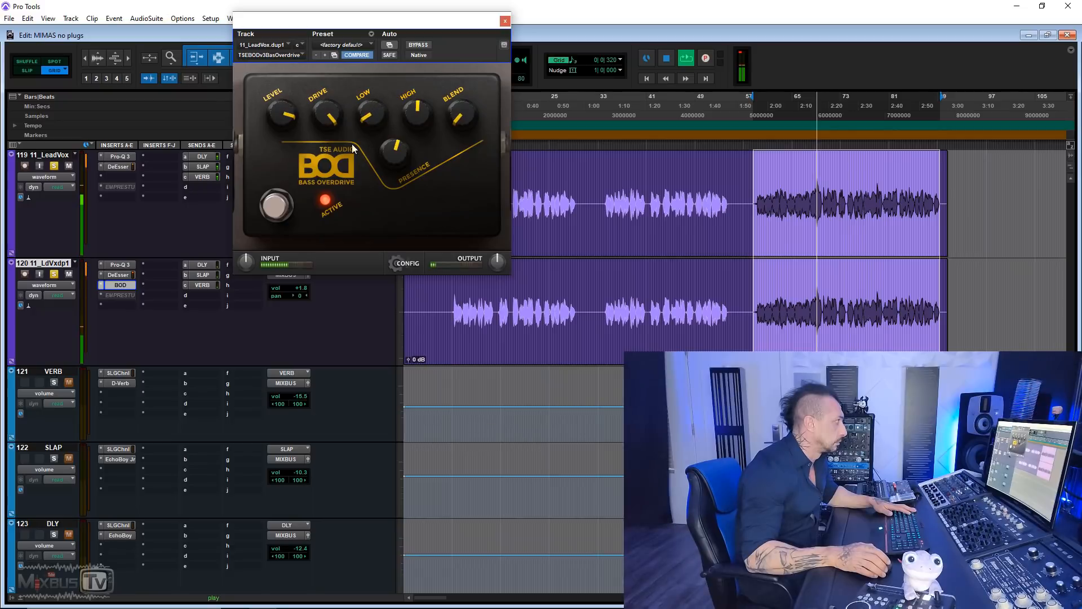
Search 'mod' and insert Mod Delay III (mono) on 11_LdVxdp1.
left_click(119, 286)
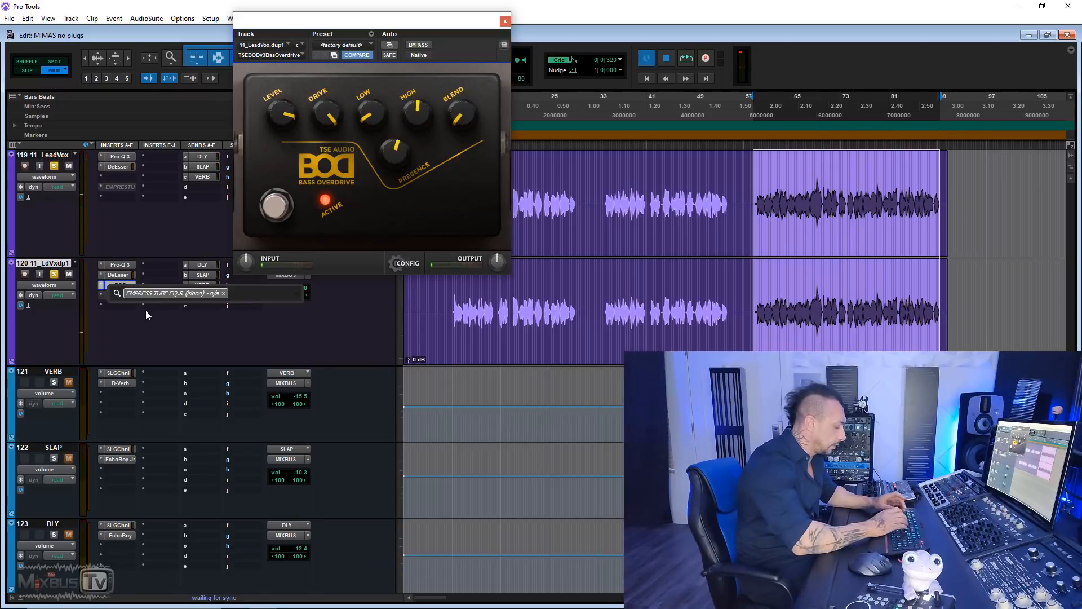
type("mOD")
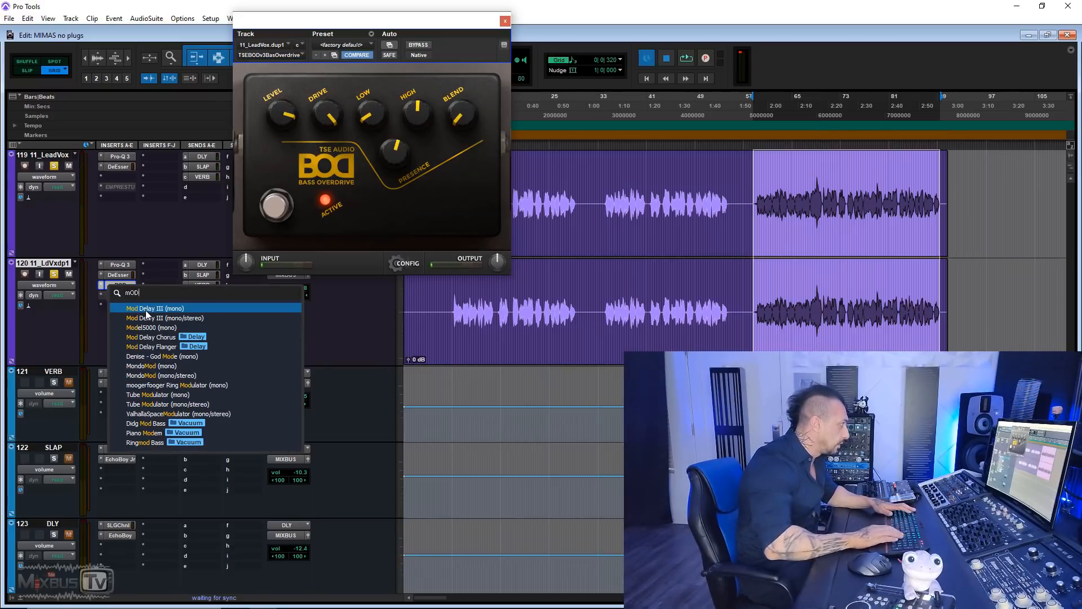
left_click(153, 308)
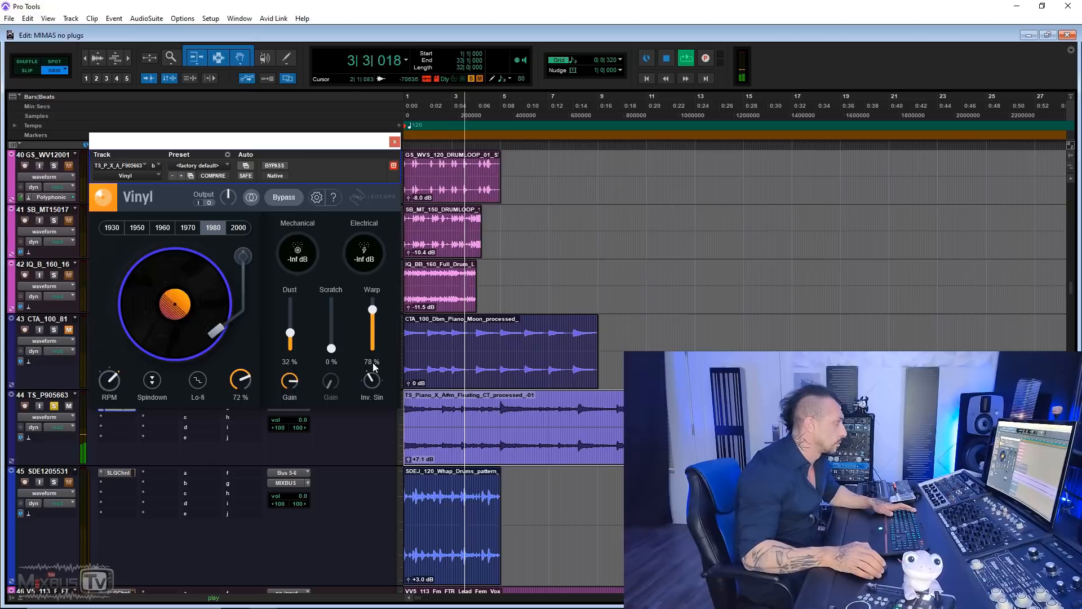
Set Vinyl to 78 RPM with the 1960 era and more warp, comparing against bypass.
left_click_drag(372, 309, 372, 321)
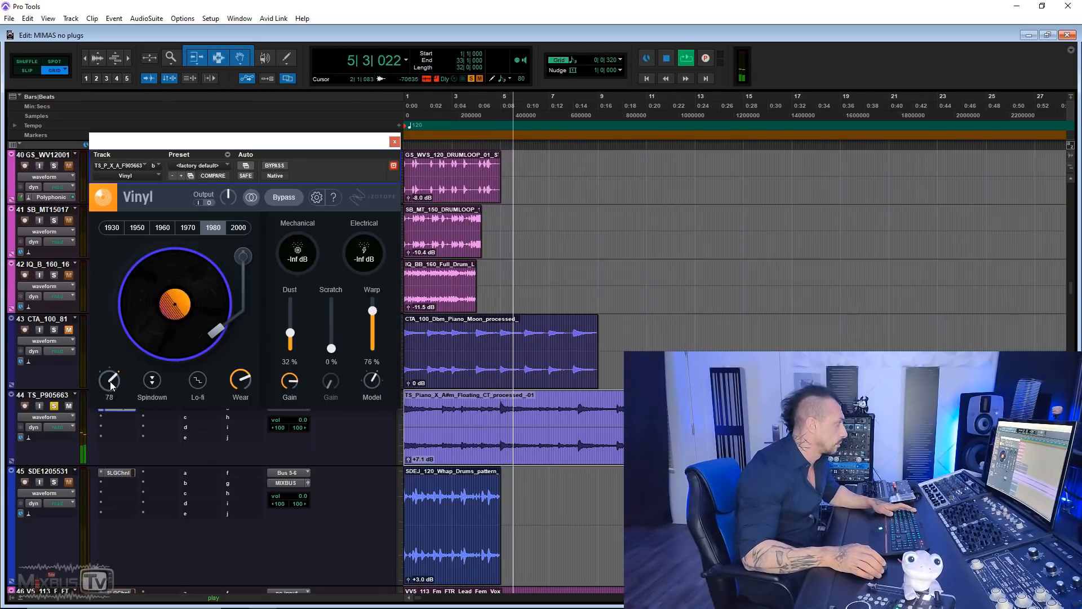
left_click_drag(109, 382, 242, 376)
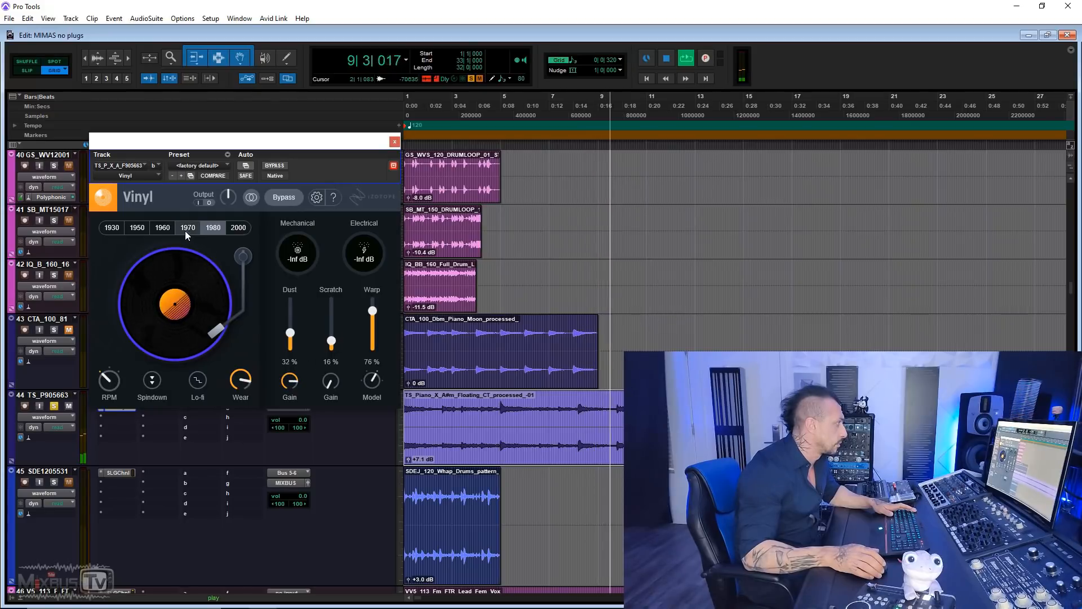
left_click(162, 228)
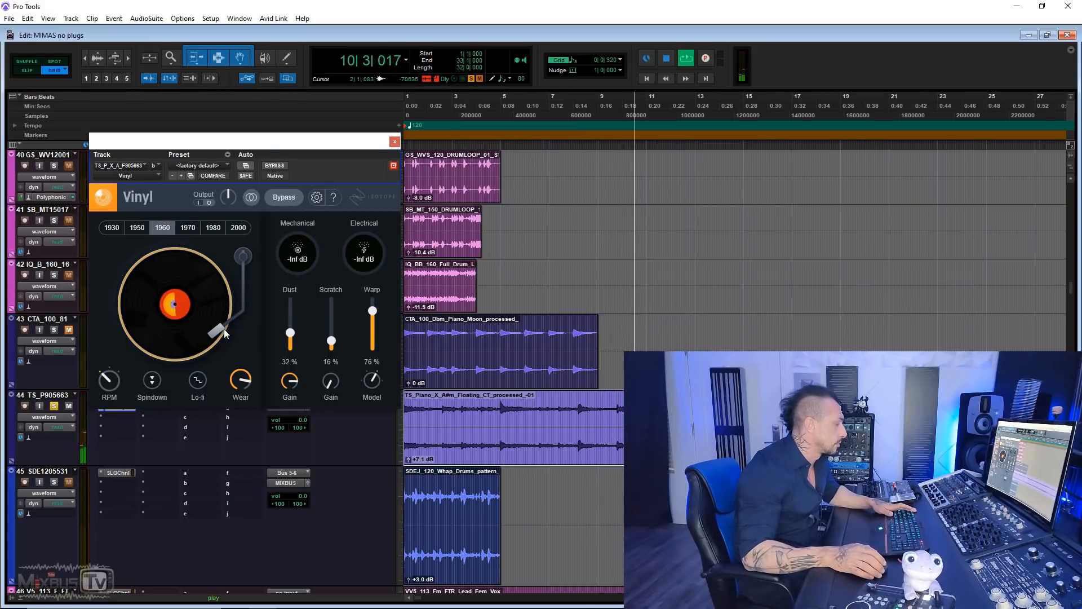
left_click(283, 197)
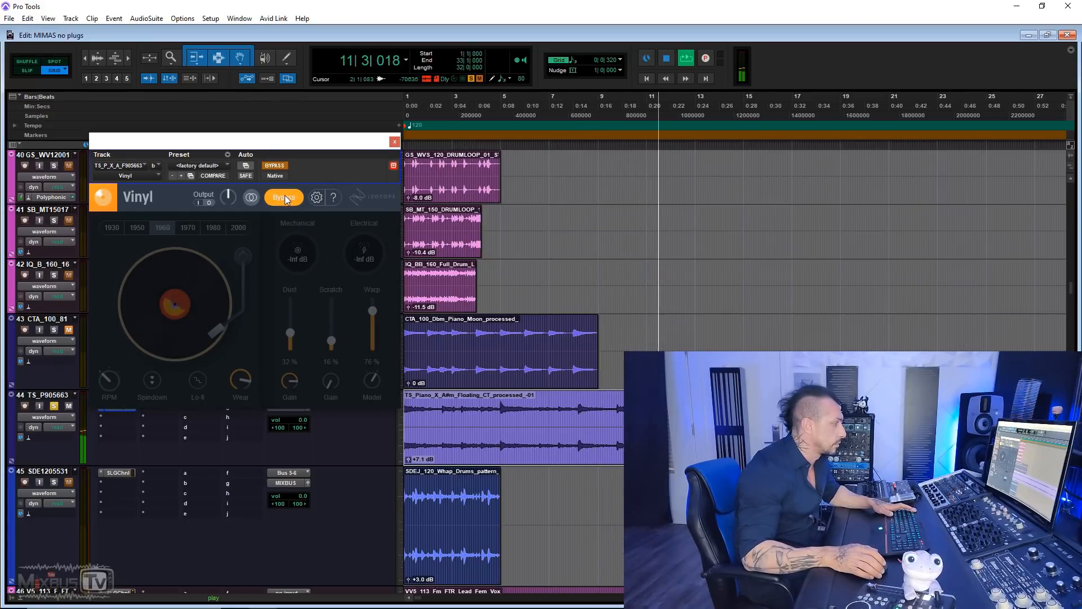
left_click(283, 196)
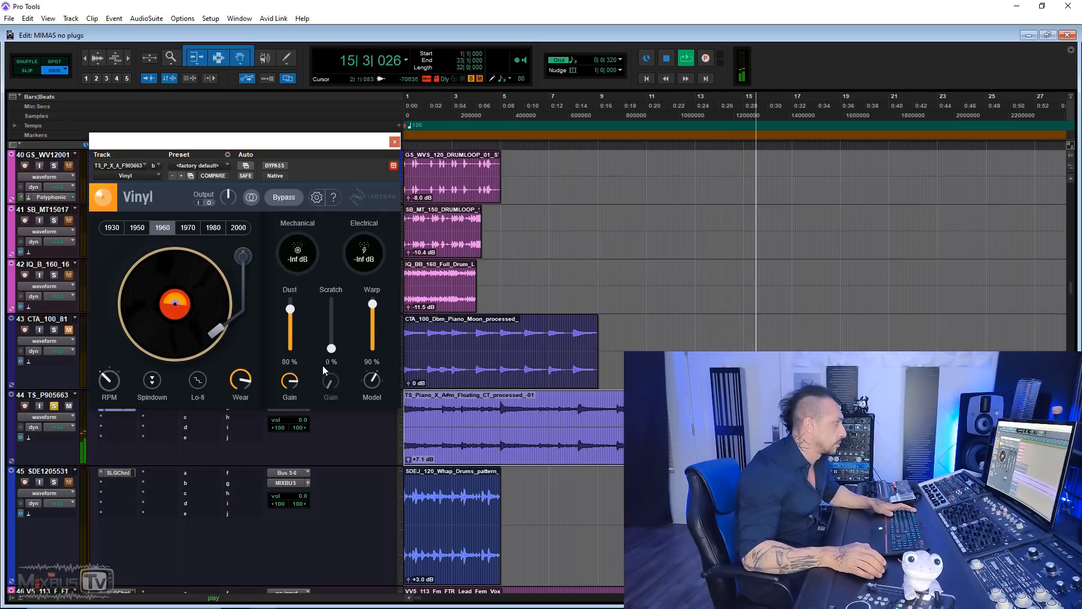
Switch Vinyl to the 1930 era and leave the effect bypassed.
left_click(137, 227)
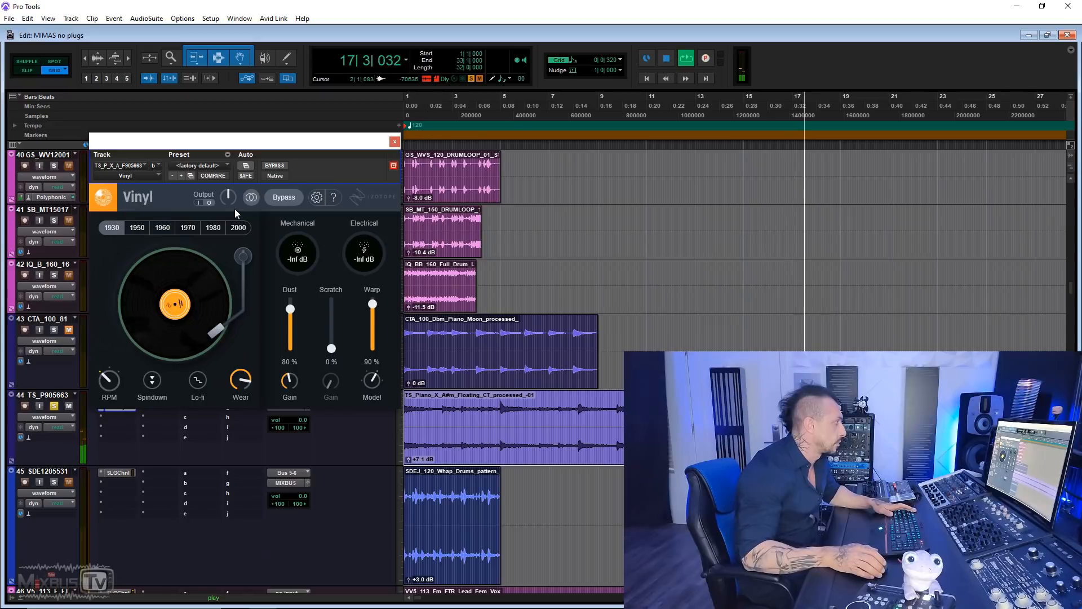
left_click(250, 197)
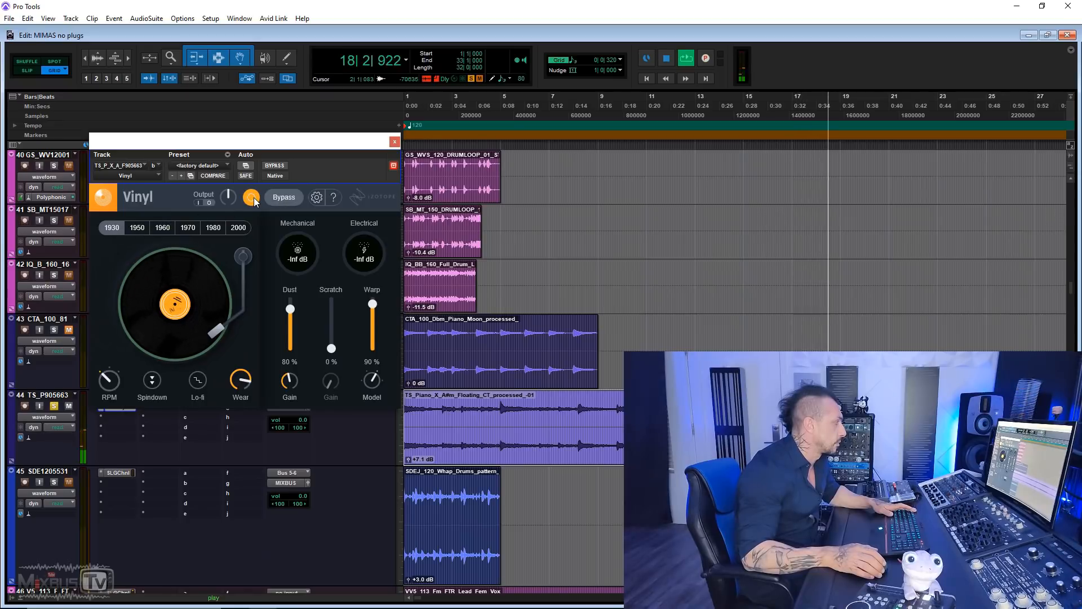
left_click(283, 197)
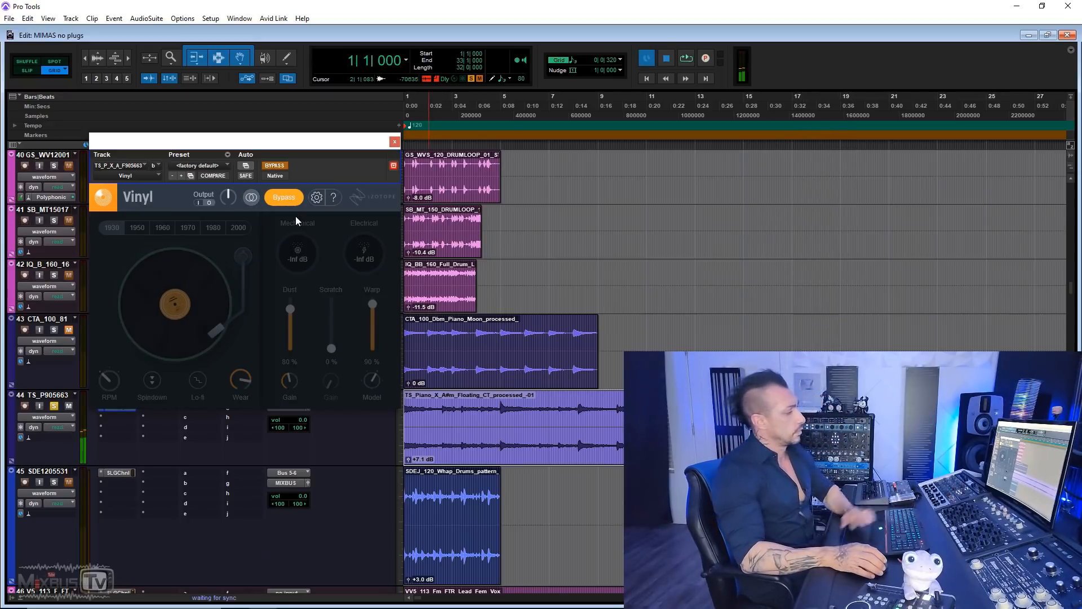